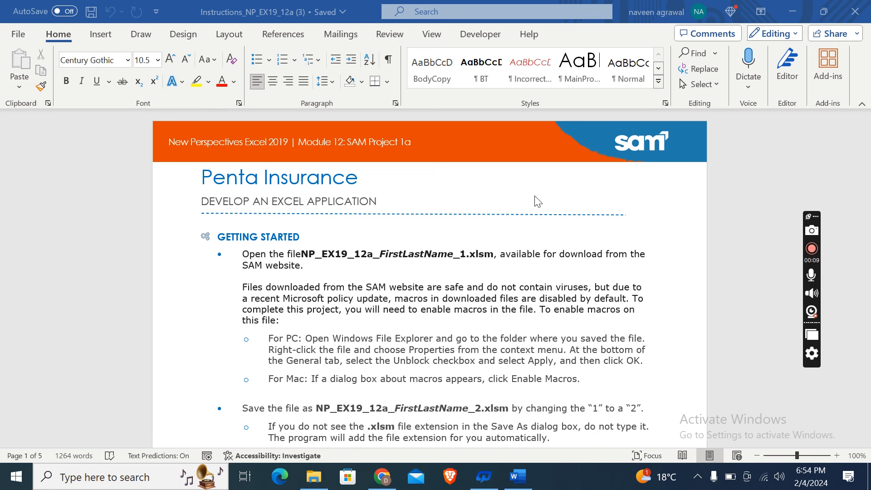
mouse_move(262, 265)
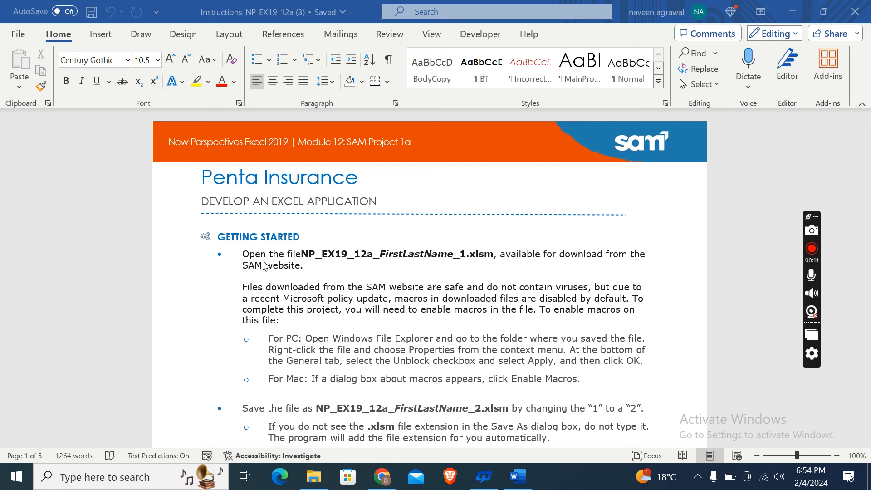
mouse_move(319, 269)
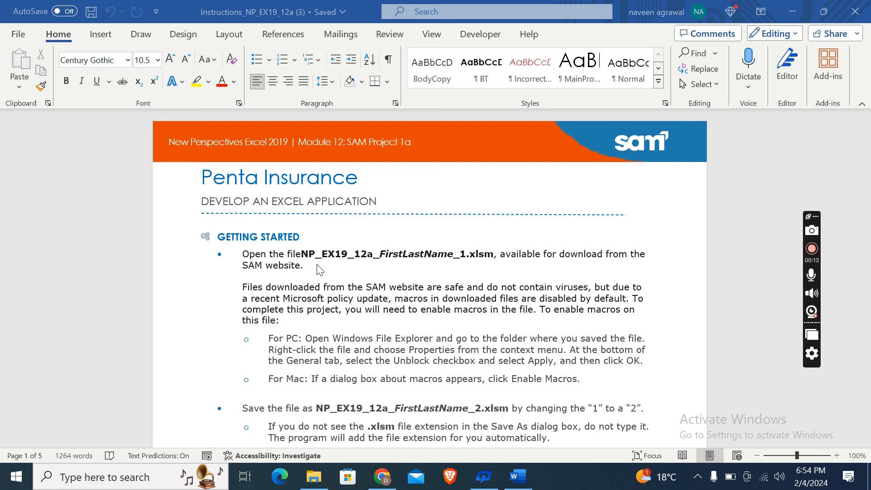
mouse_move(496, 271)
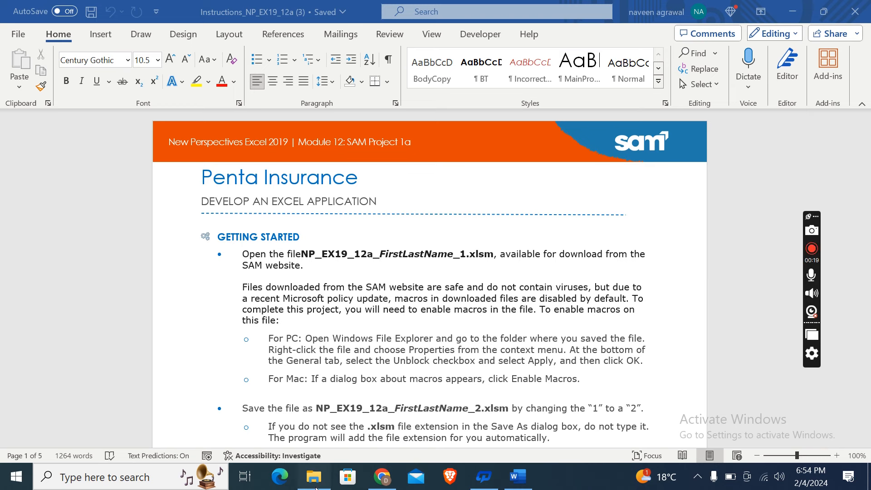
Step: Switch to File Explorer from the taskbar to locate the project workbooks
left_click(313, 476)
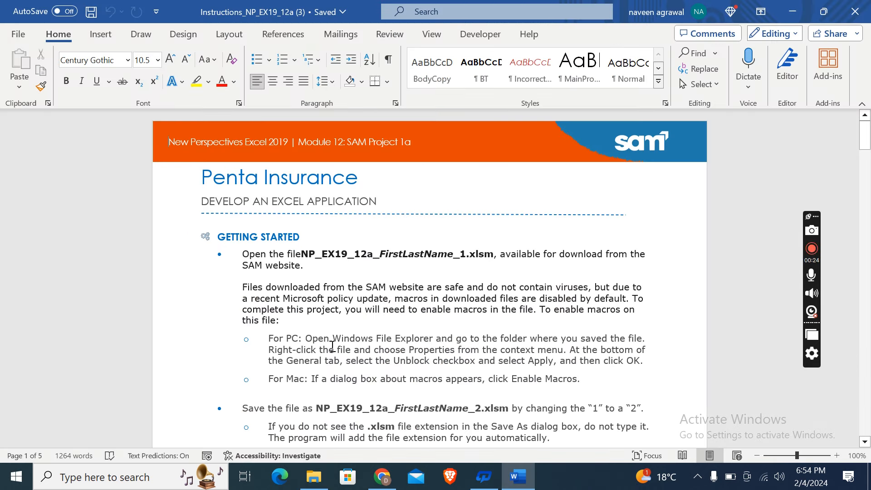
mouse_move(450, 348)
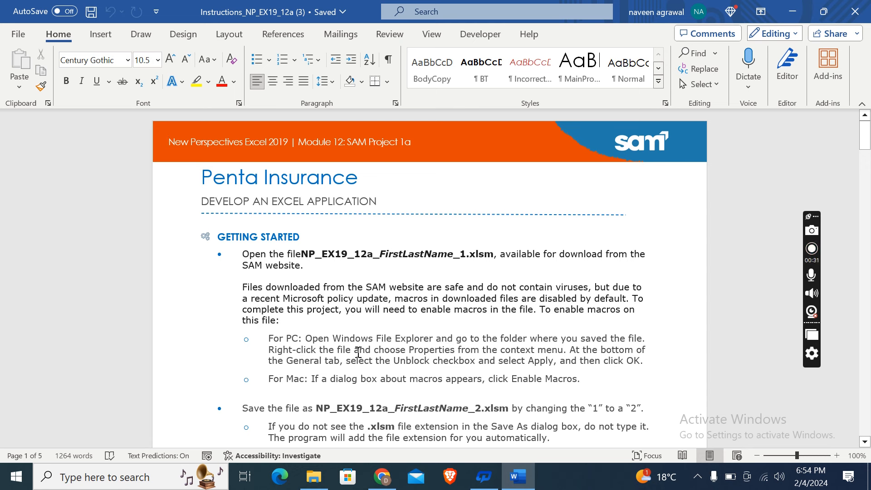
mouse_move(397, 410)
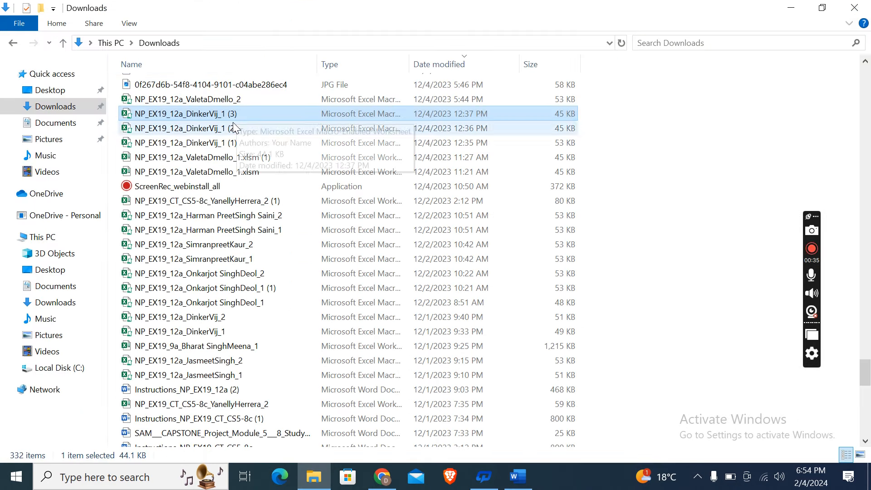
right_click(181, 114)
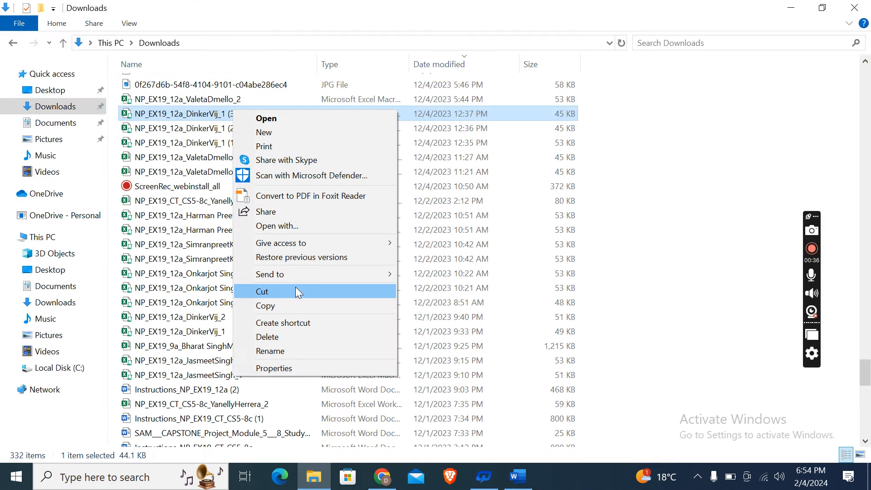
mouse_move(287, 371)
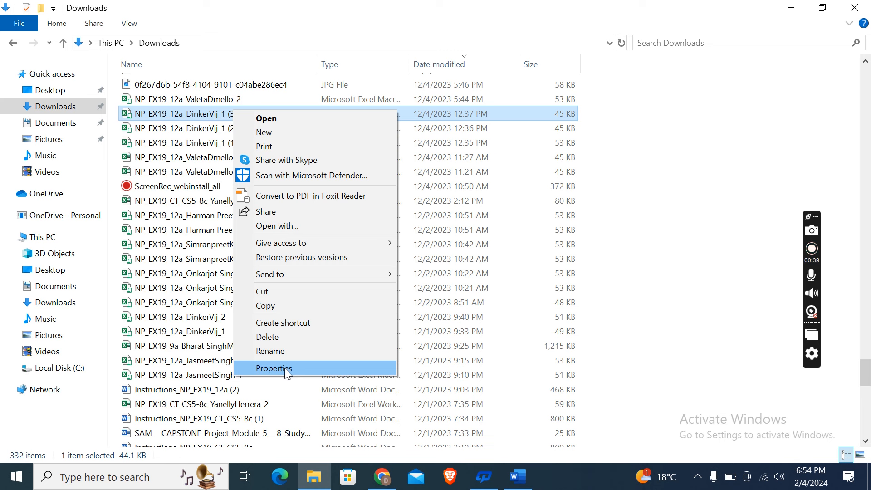
left_click(517, 477)
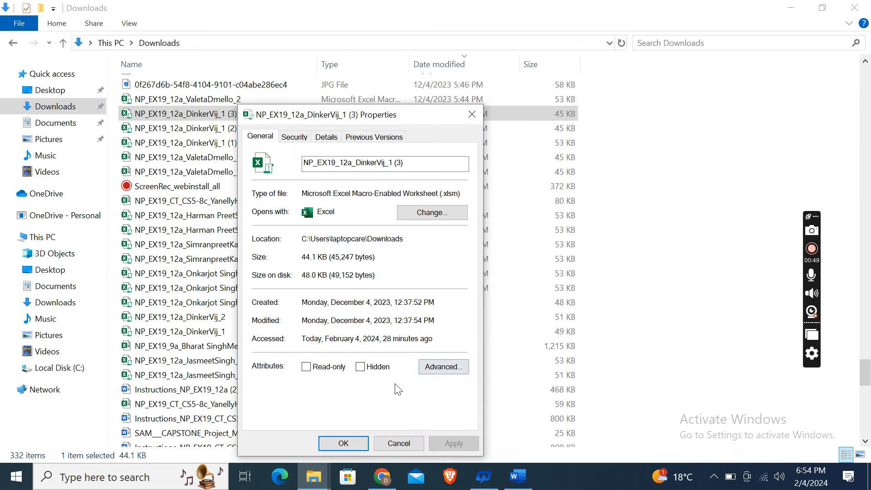
mouse_move(387, 404)
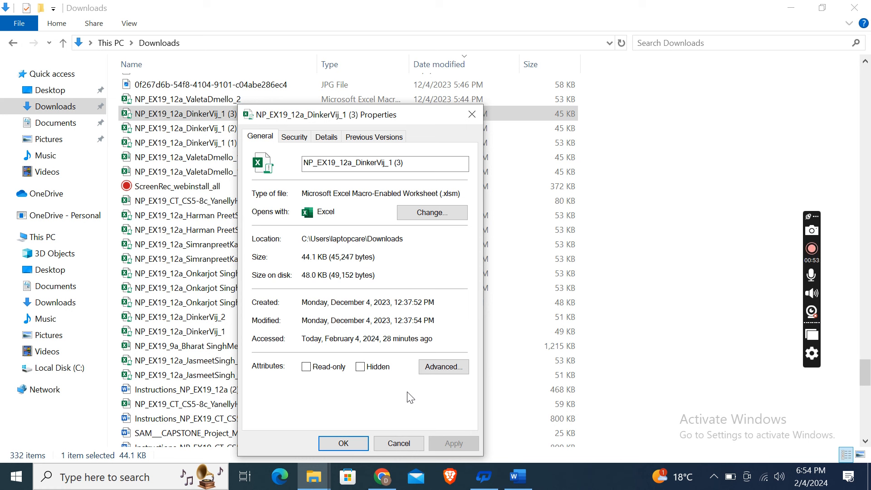
mouse_move(399, 387)
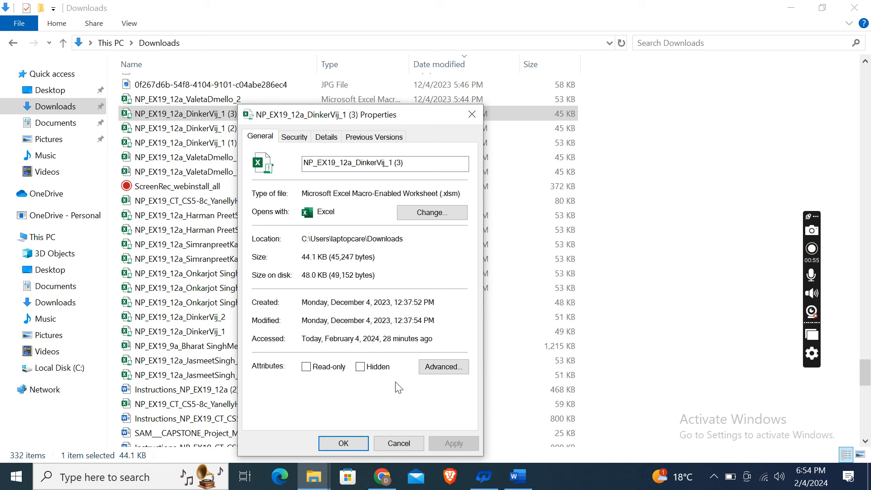
mouse_move(416, 401)
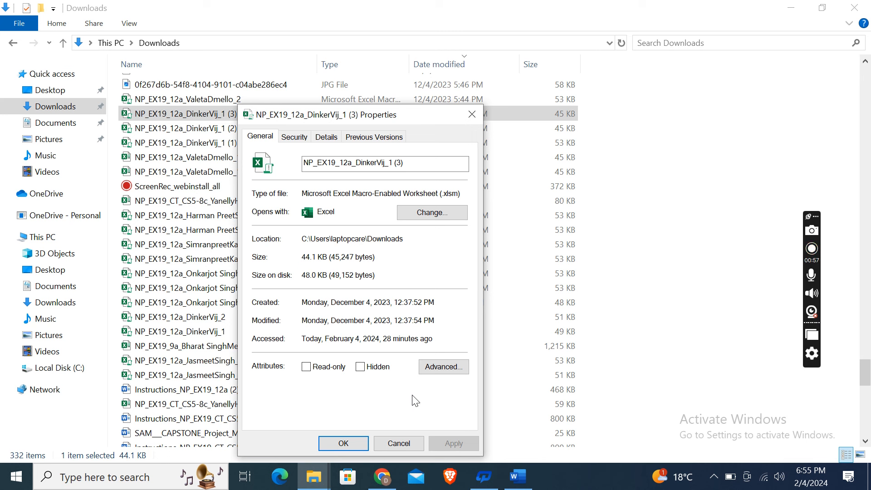
mouse_move(400, 389)
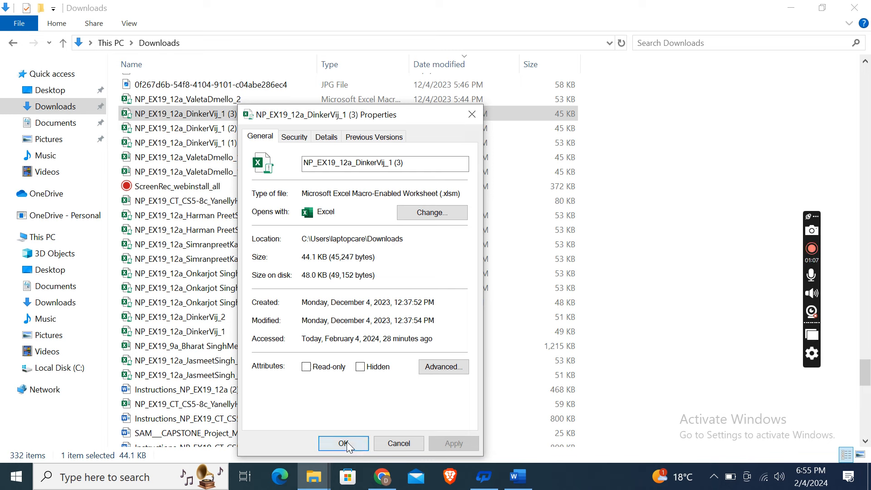
left_click(343, 443)
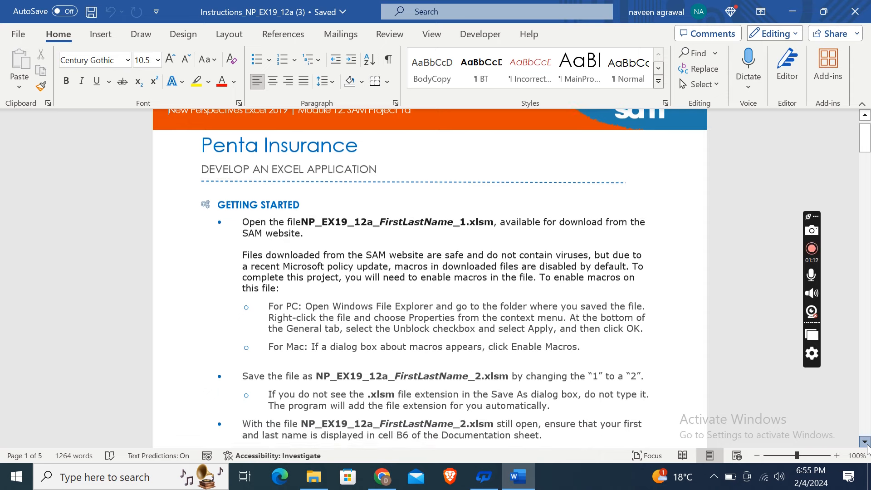
Step: Scroll the instructions to Project Steps and bring the DinkerVij workbook forward in Excel
scroll("down", 3)
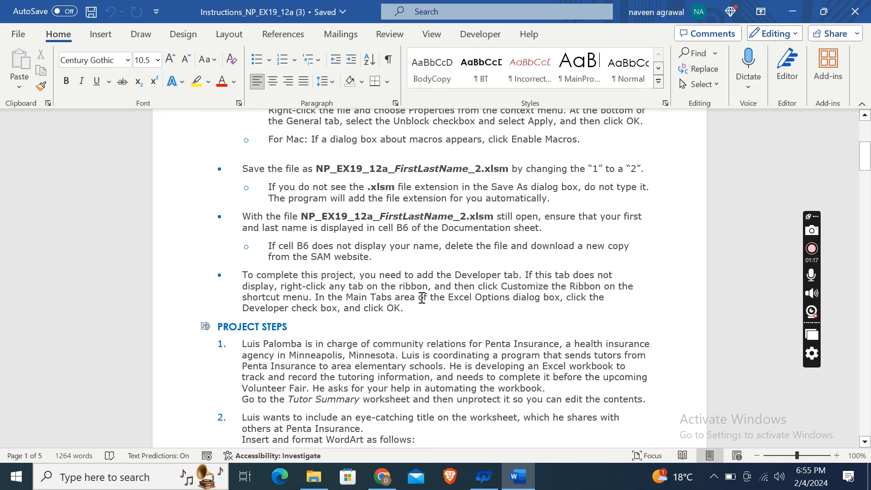
mouse_move(534, 338)
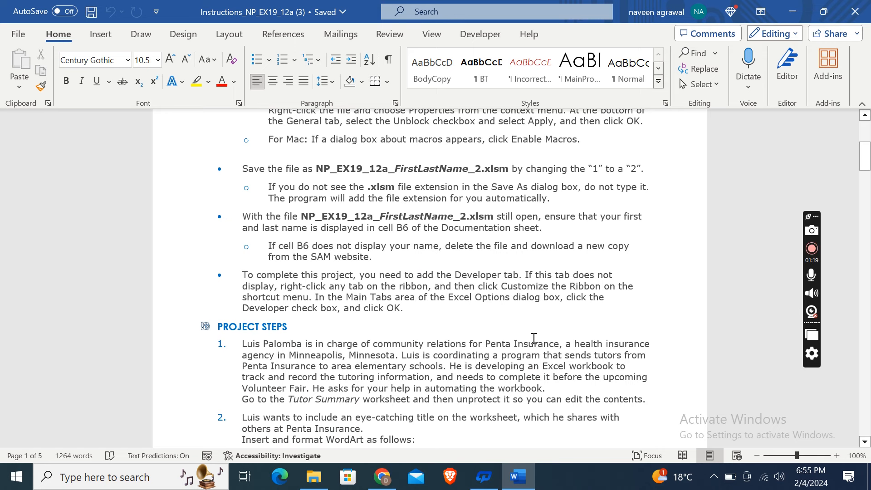
left_click(550, 477)
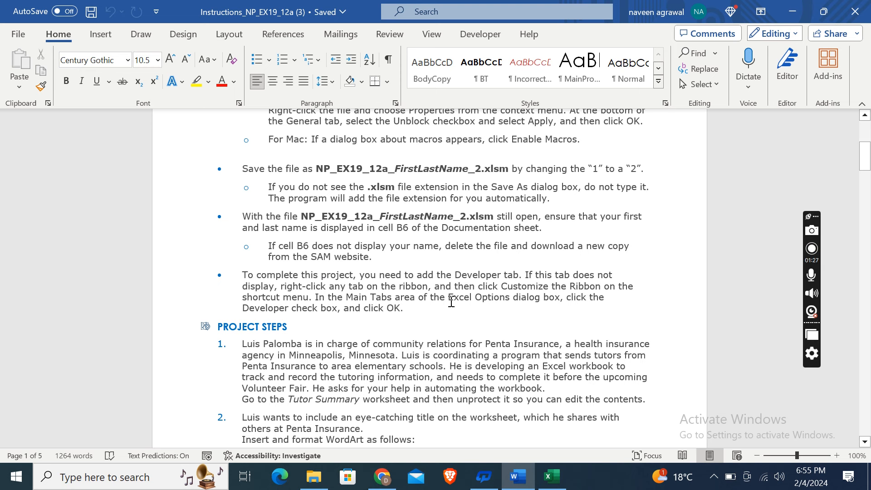
mouse_move(532, 302)
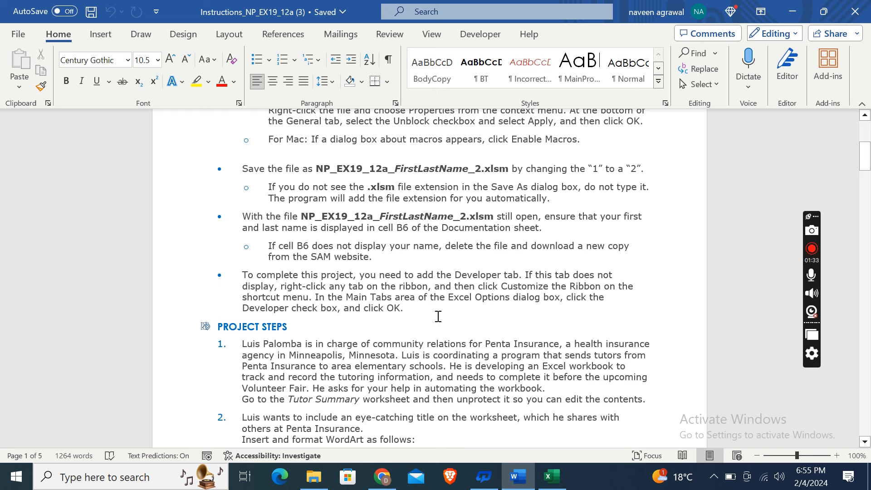
mouse_move(520, 382)
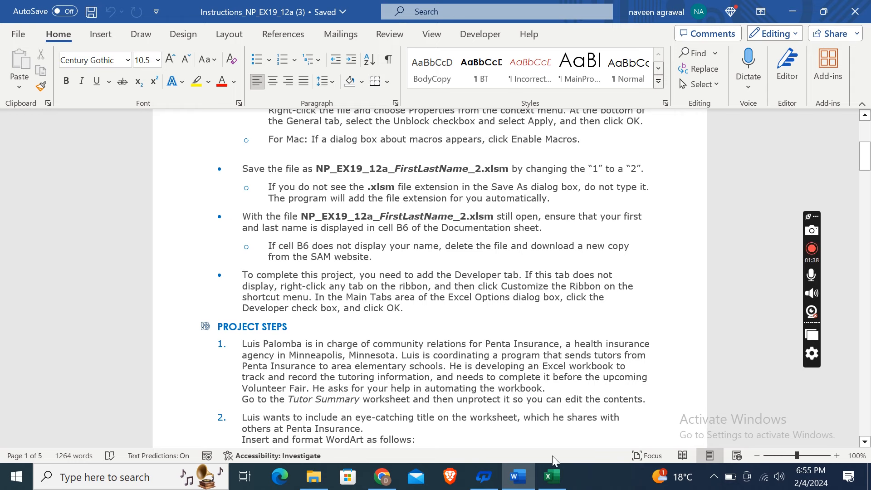
left_click(551, 476)
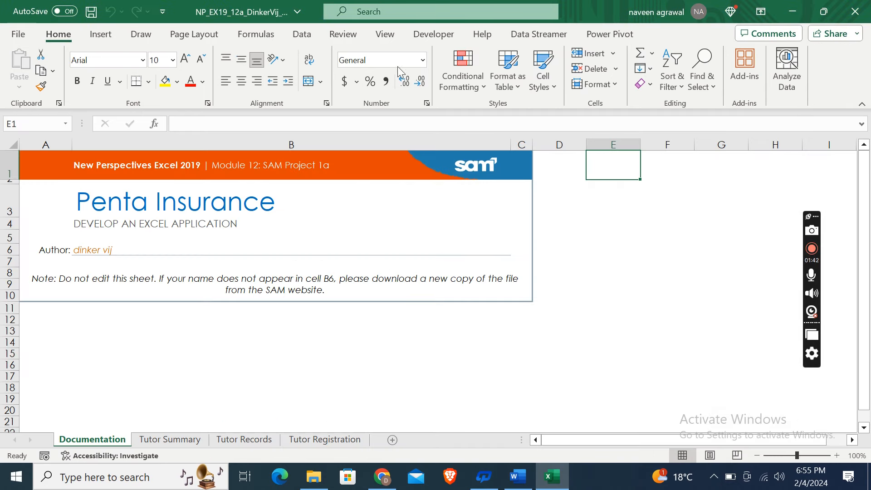
mouse_move(433, 34)
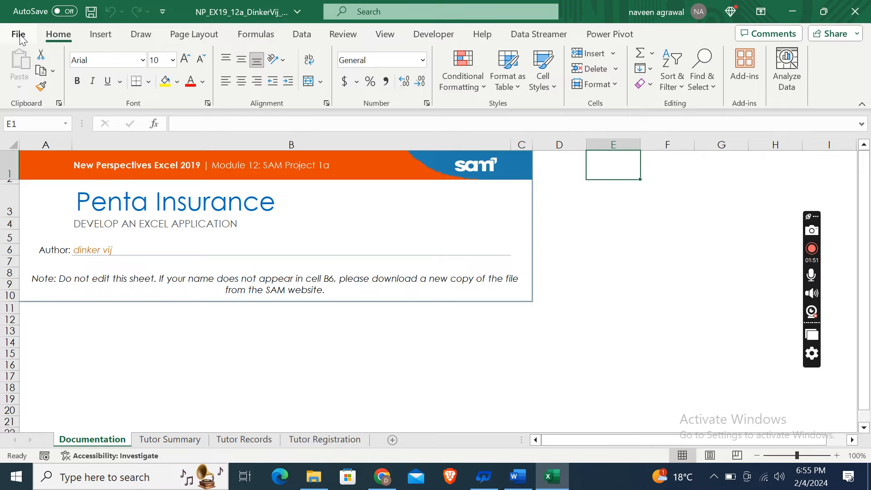
Step: Enable the Developer tab under Main Tabs in Excel Options' Customize Ribbon
left_click(19, 34)
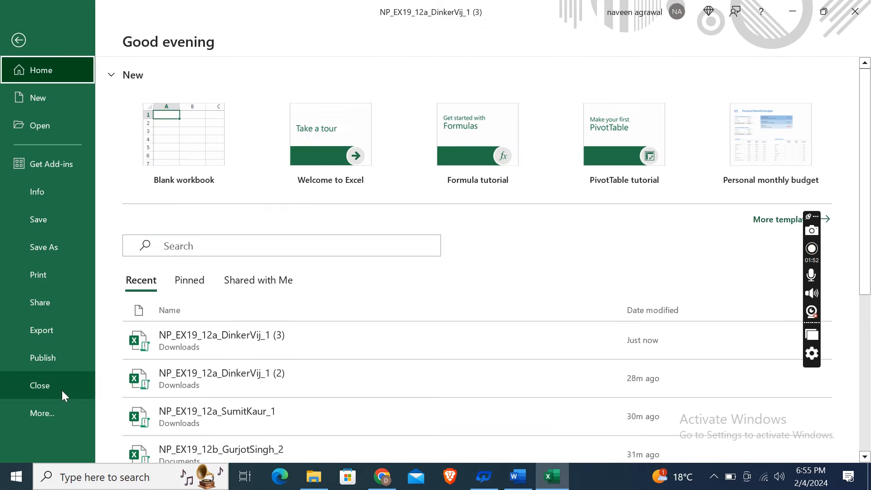
left_click(42, 413)
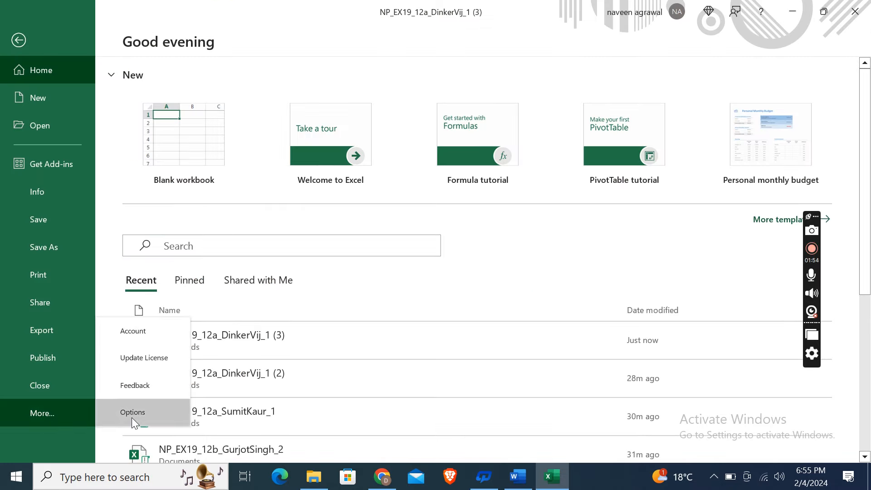
left_click(132, 413)
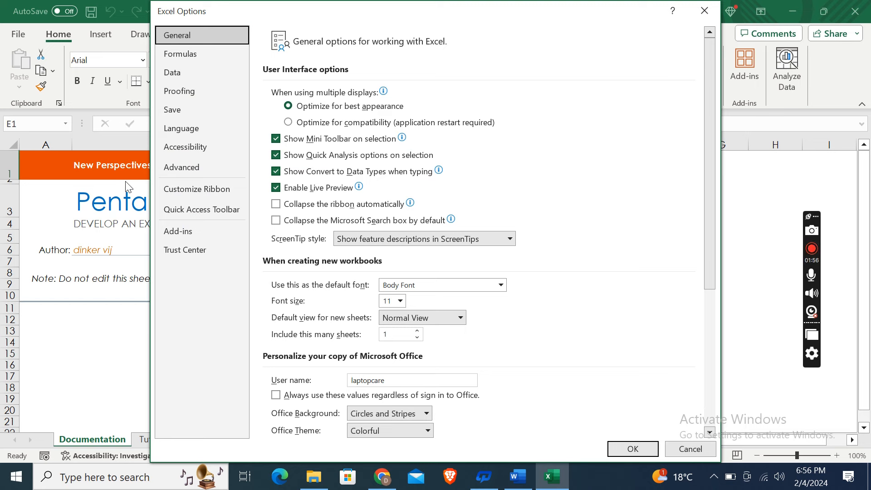
left_click(197, 189)
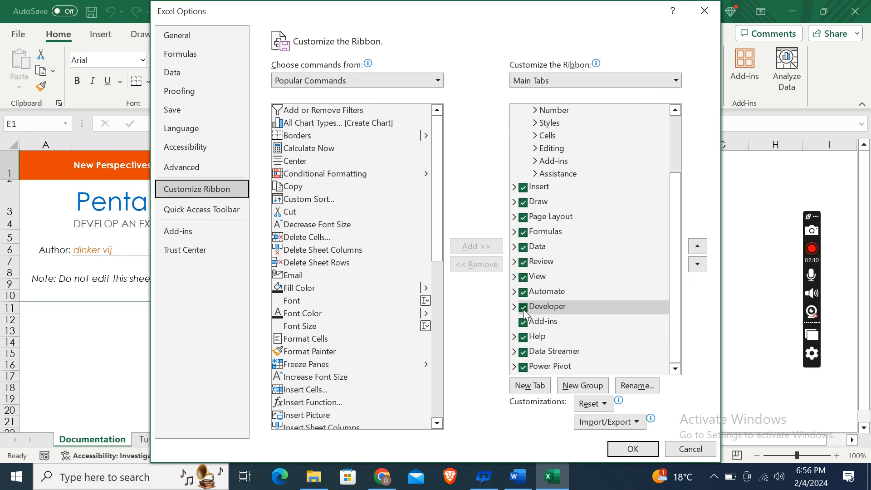
left_click(523, 307)
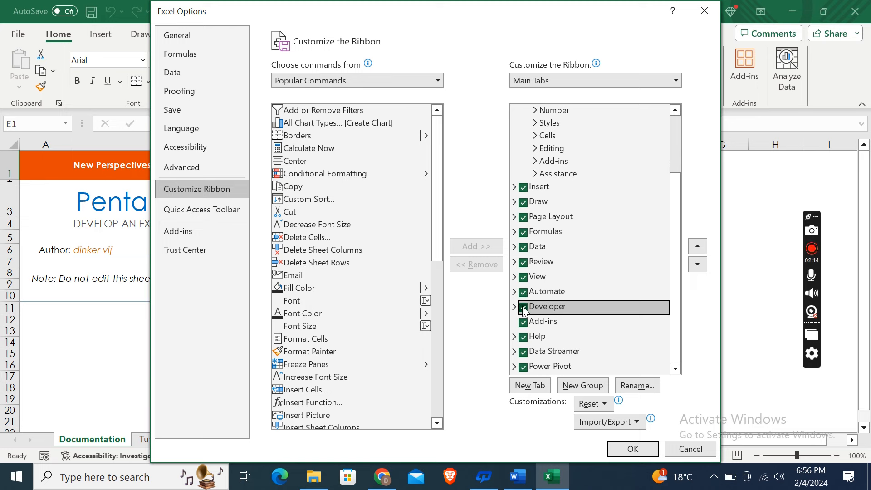
left_click(632, 449)
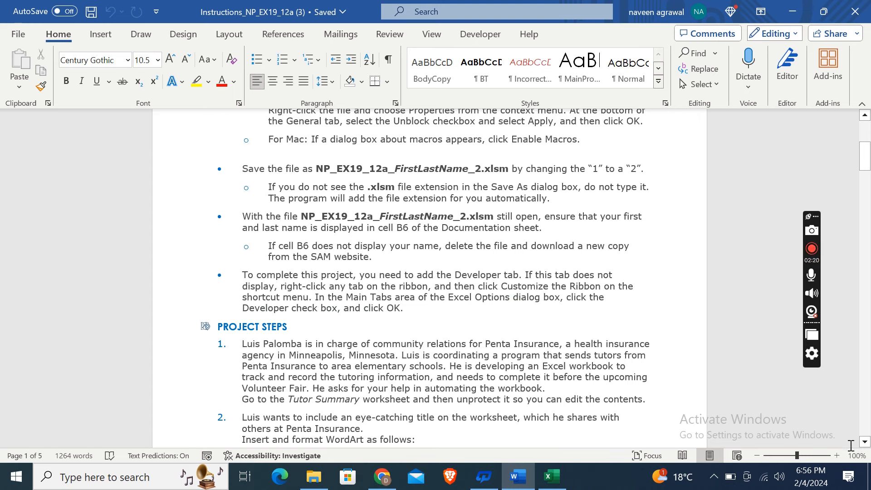
Step: Read Project Steps 1 and 2, then return to the Excel workbook
scroll("down", 3)
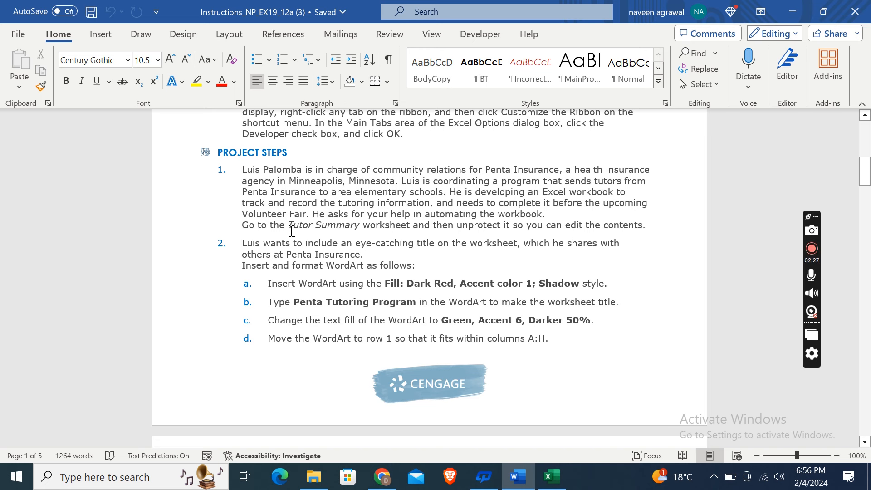
mouse_move(401, 222)
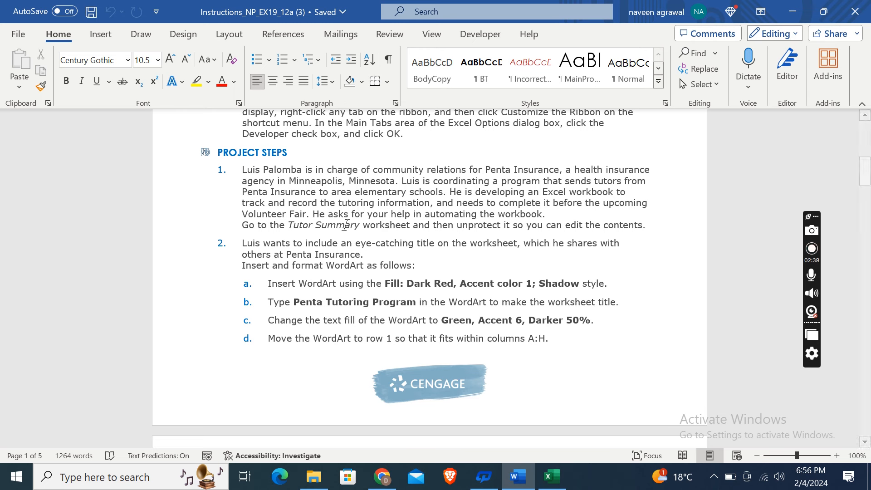
mouse_move(465, 216)
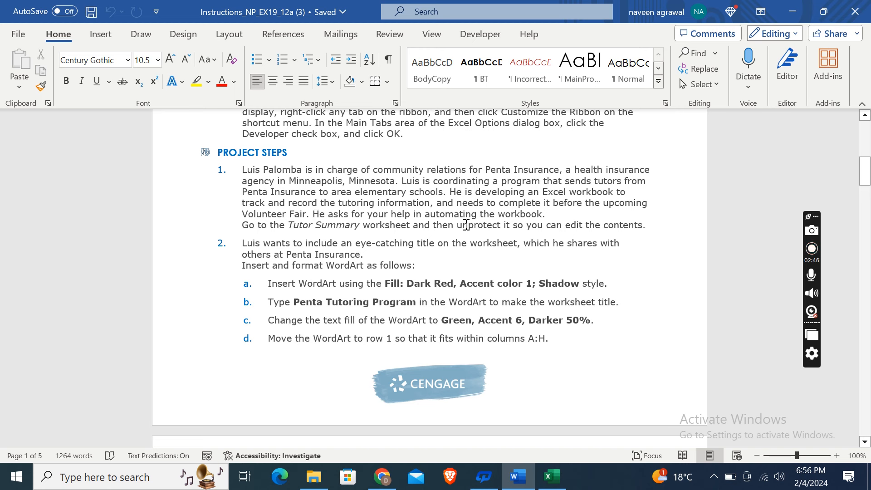
mouse_move(403, 231)
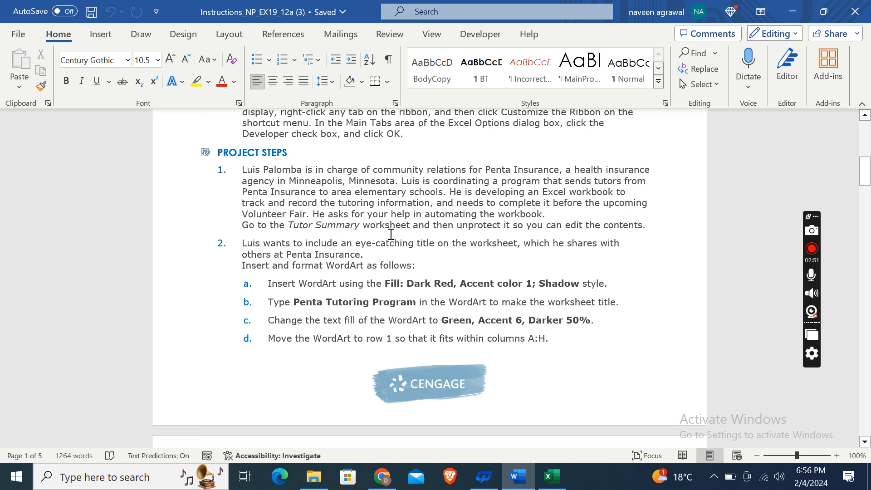
mouse_move(509, 228)
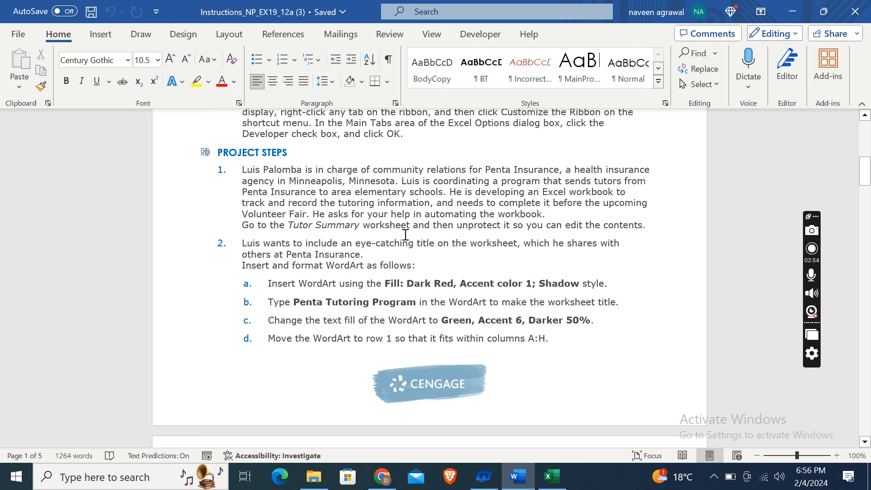
left_click(551, 477)
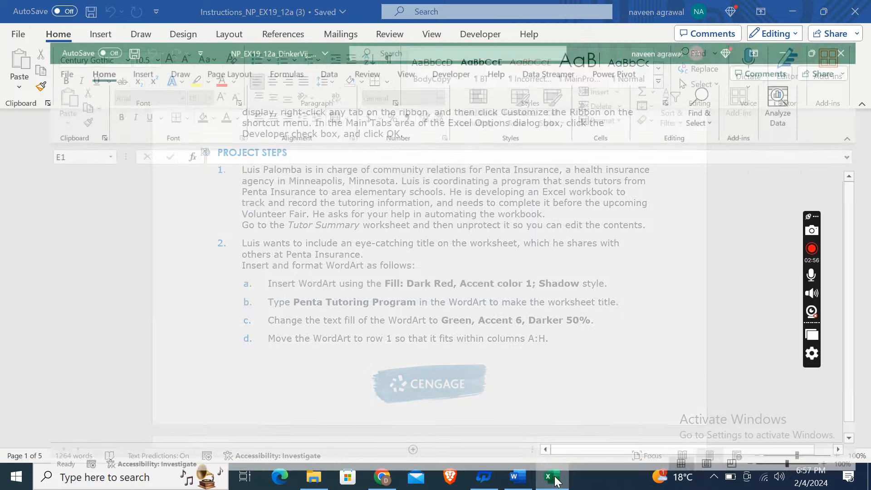
Step: Unprotect the Tutor Summary worksheet from the Review tab, checking the instructions
left_click(551, 477)
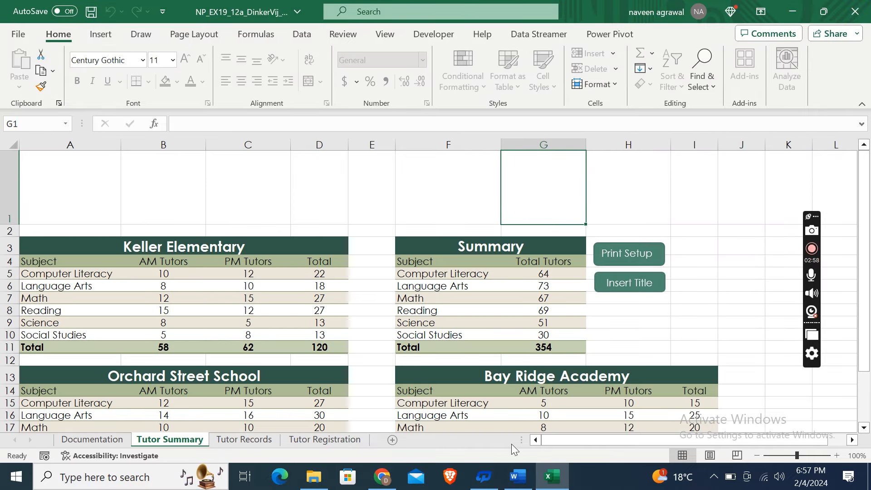
left_click(314, 476)
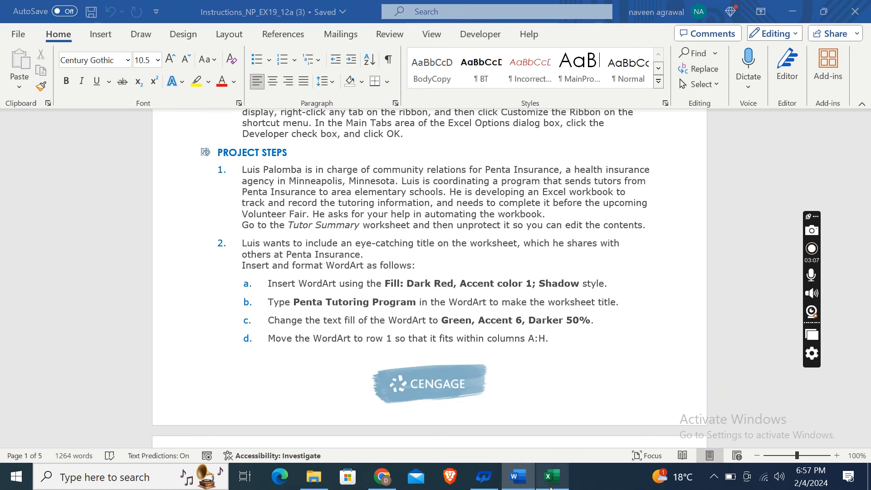
left_click(551, 476)
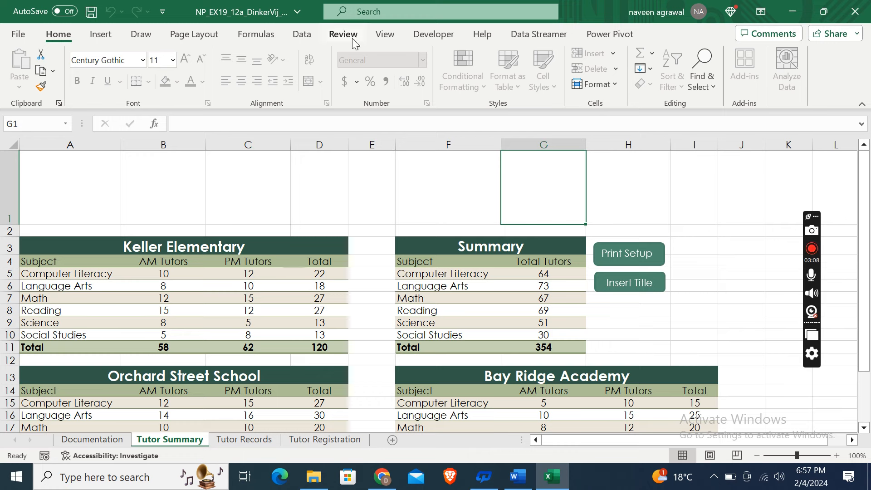
left_click(344, 34)
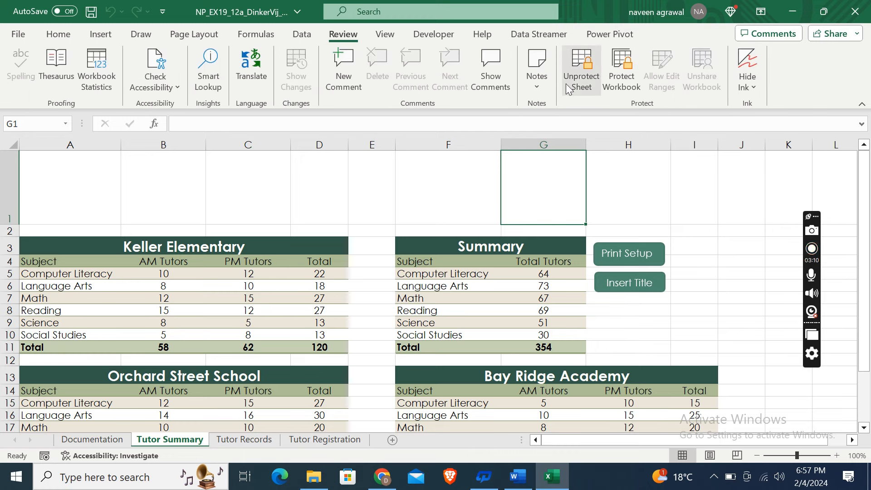
left_click(582, 70)
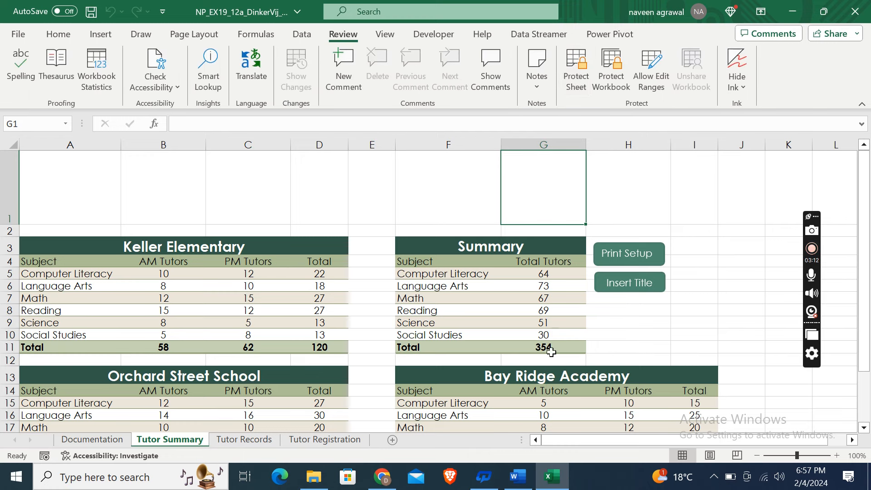
left_click(515, 476)
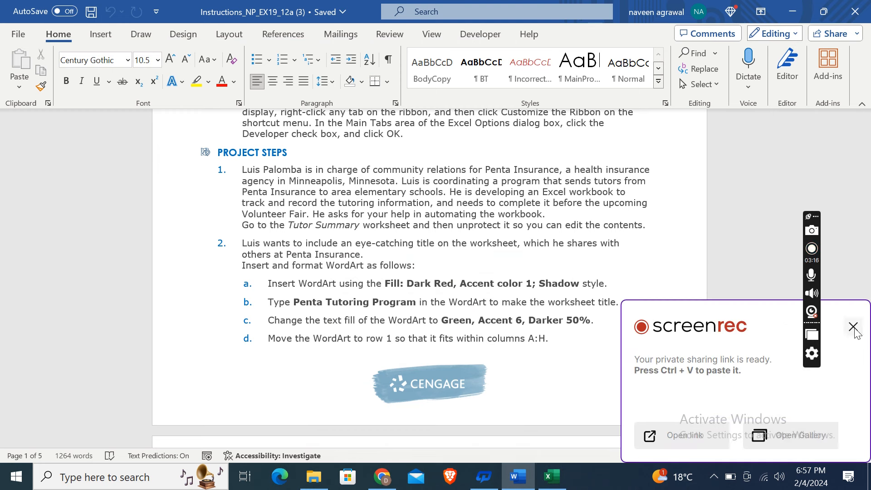
left_click(854, 328)
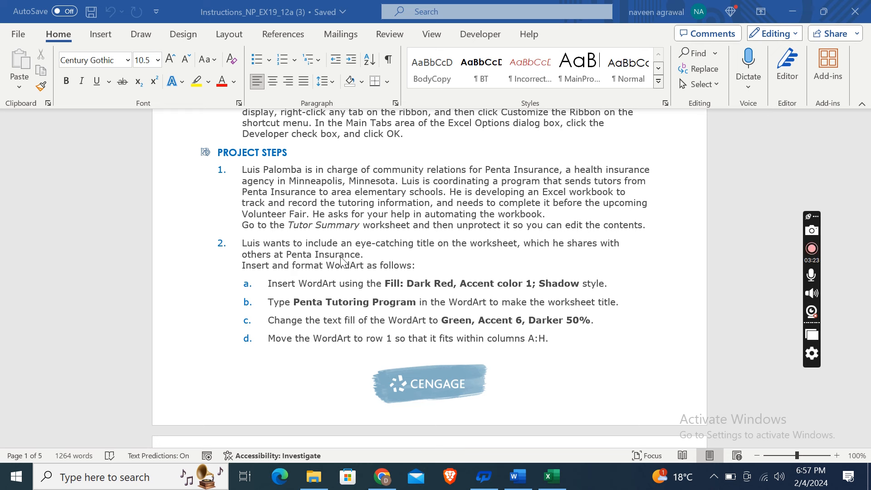
mouse_move(438, 256)
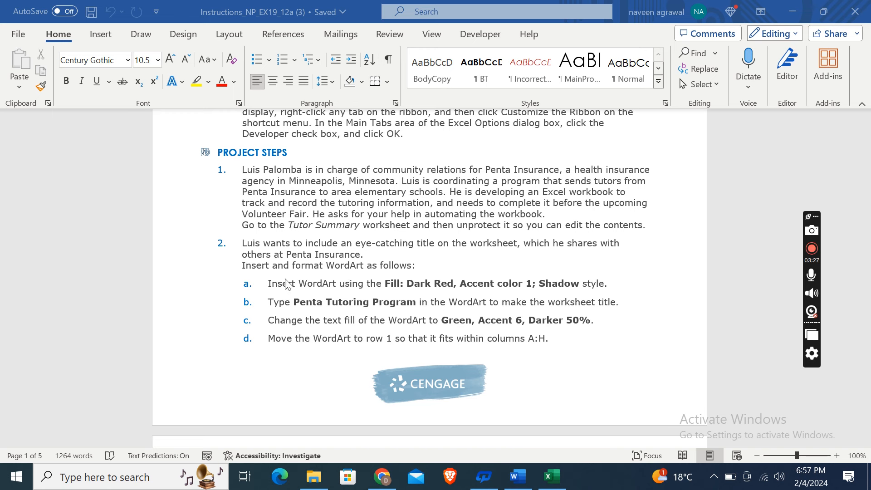
mouse_move(342, 285)
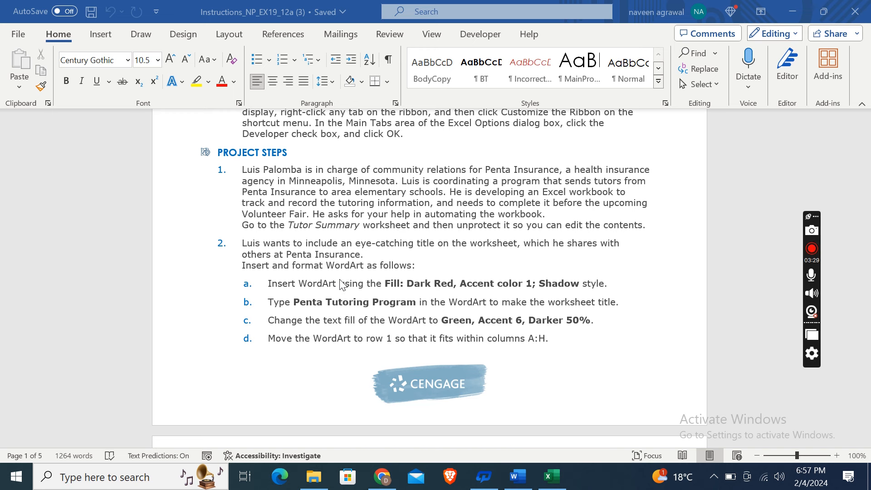
mouse_move(501, 331)
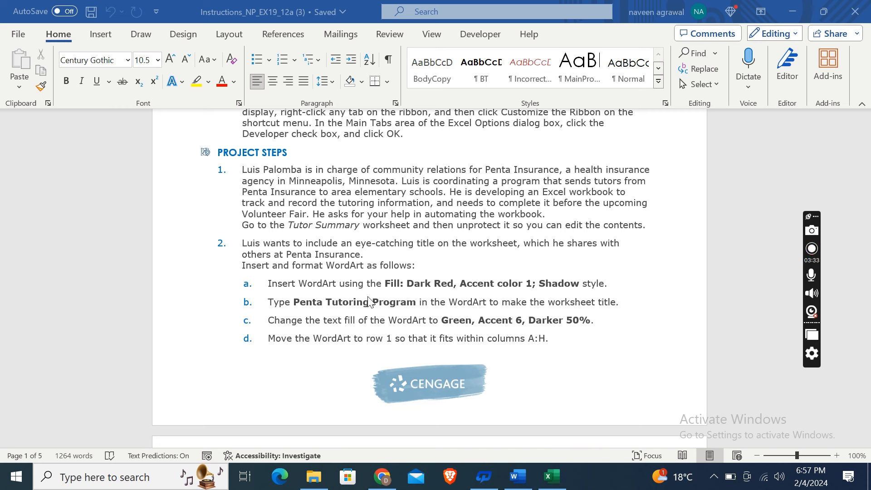
mouse_move(503, 348)
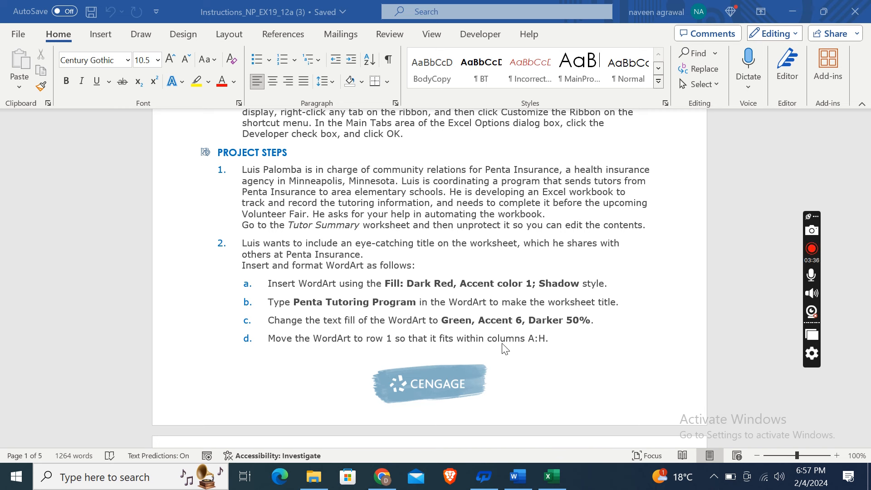
left_click(551, 476)
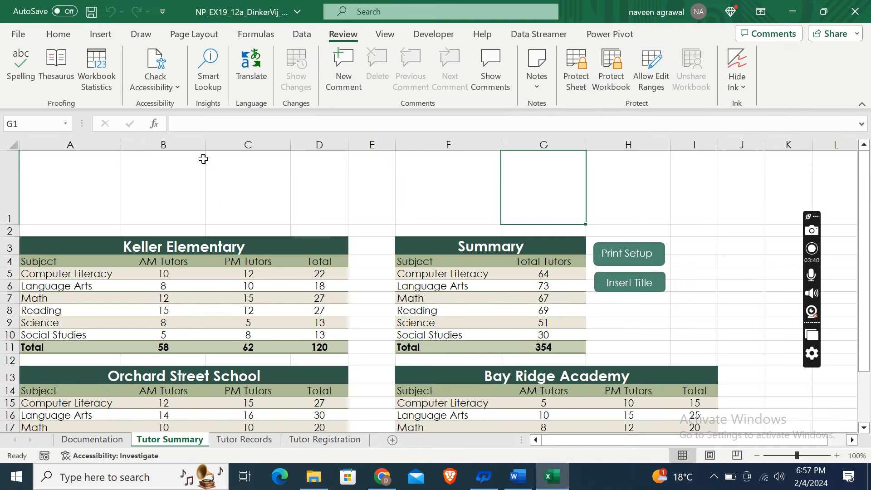
Step: Insert WordArt in the Fill: Dark Red, Accent color 1; Shadow style onto Tutor Summary
left_click(100, 34)
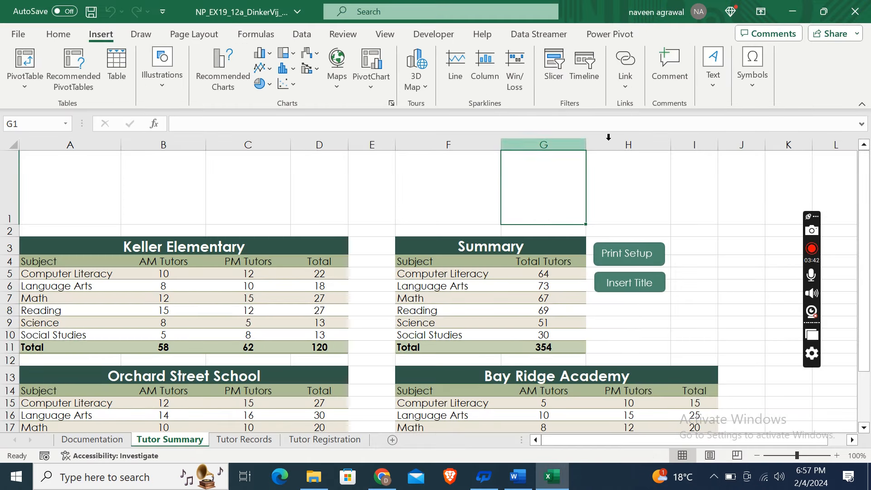
mouse_move(714, 66)
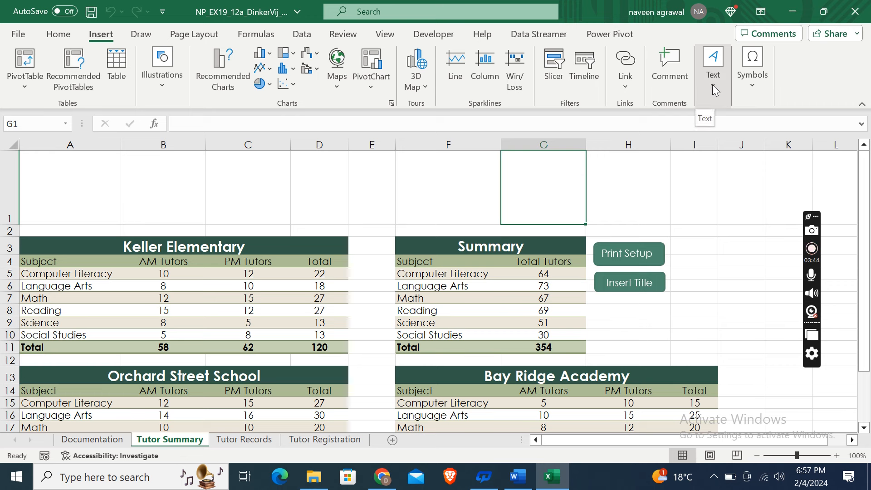
left_click(713, 66)
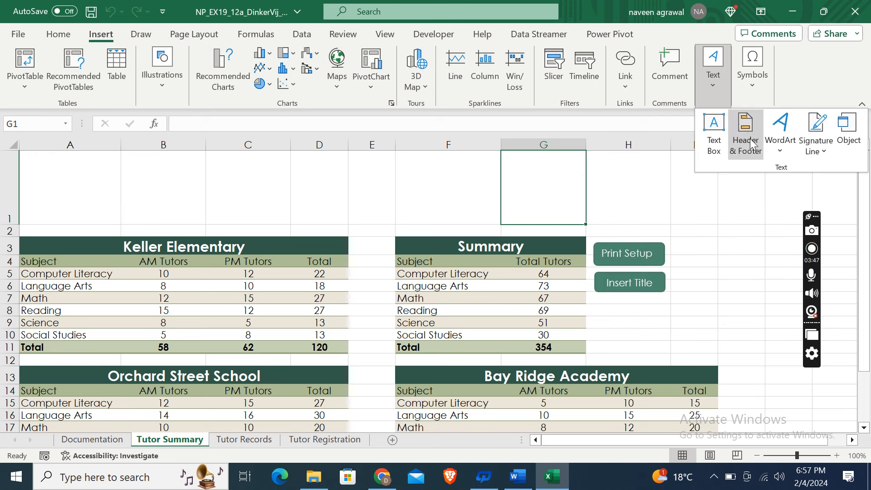
mouse_move(781, 134)
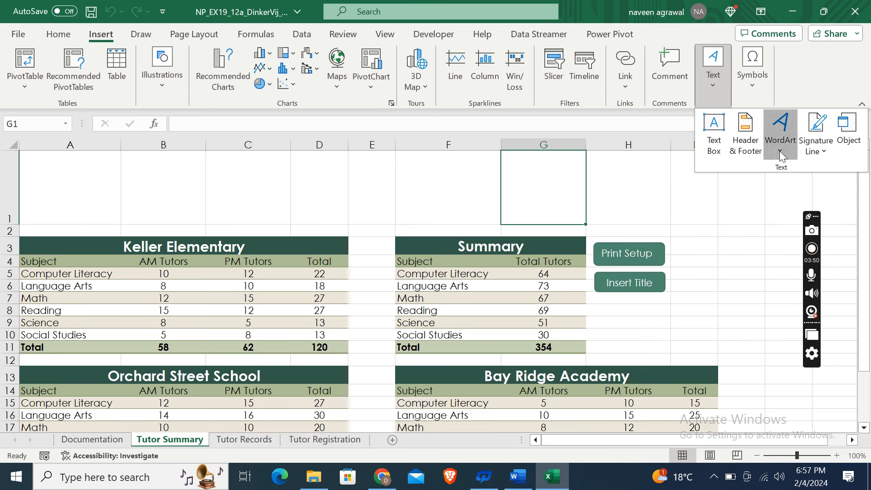
left_click(780, 128)
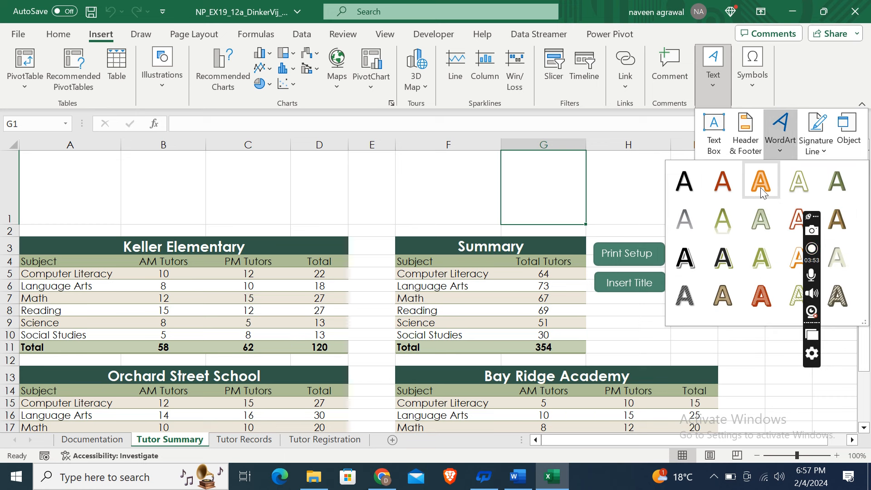
mouse_move(722, 181)
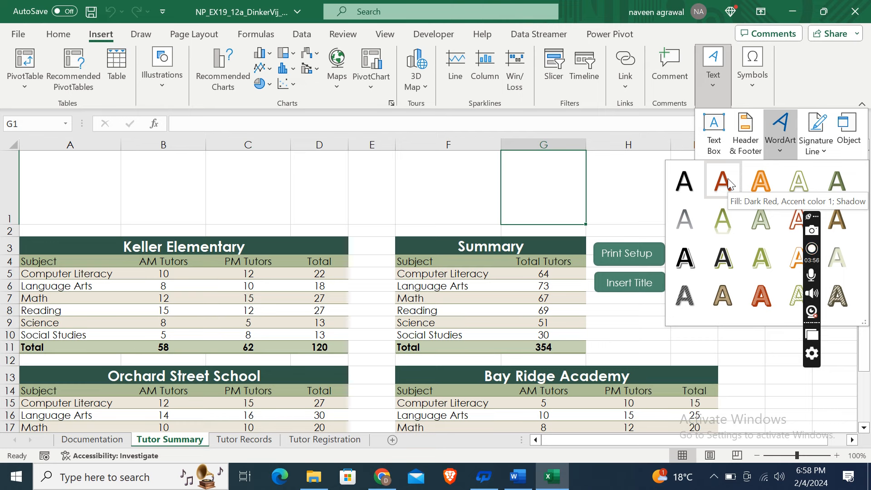
left_click(723, 181)
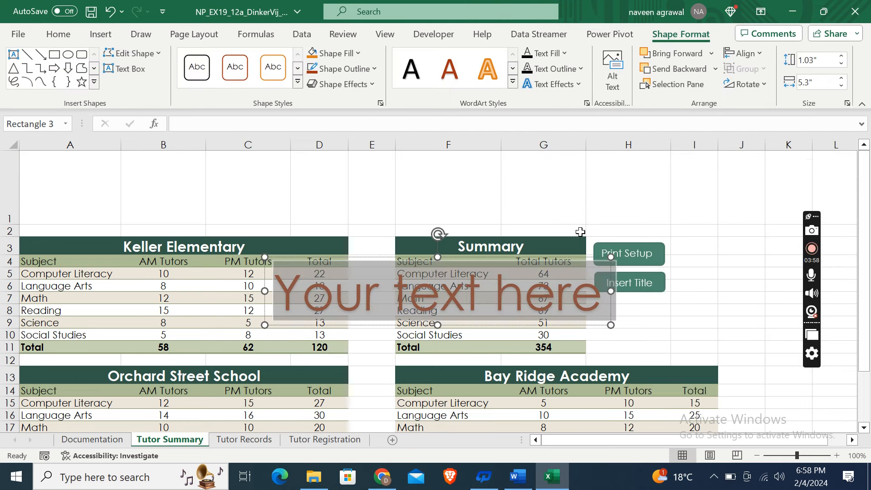
left_click(517, 476)
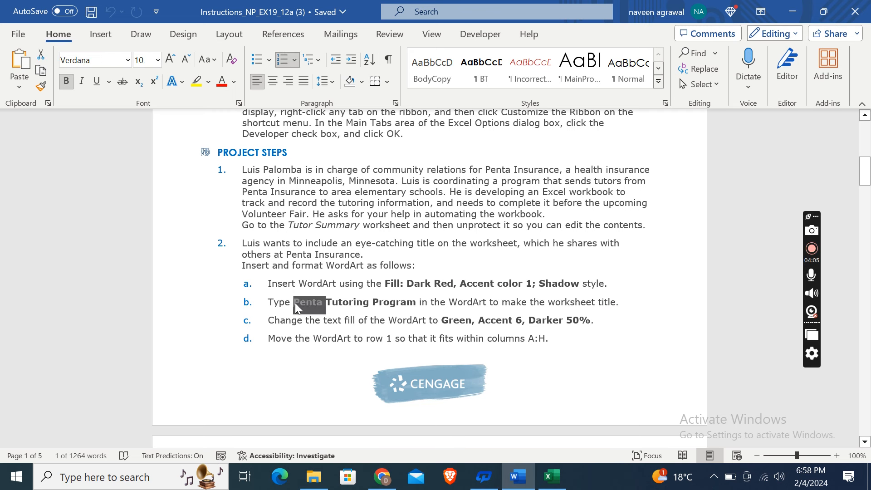
Step: Select the phrase 'Penta Tutoring Program' in step 2b of the instructions
left_click_drag(297, 302, 361, 302)
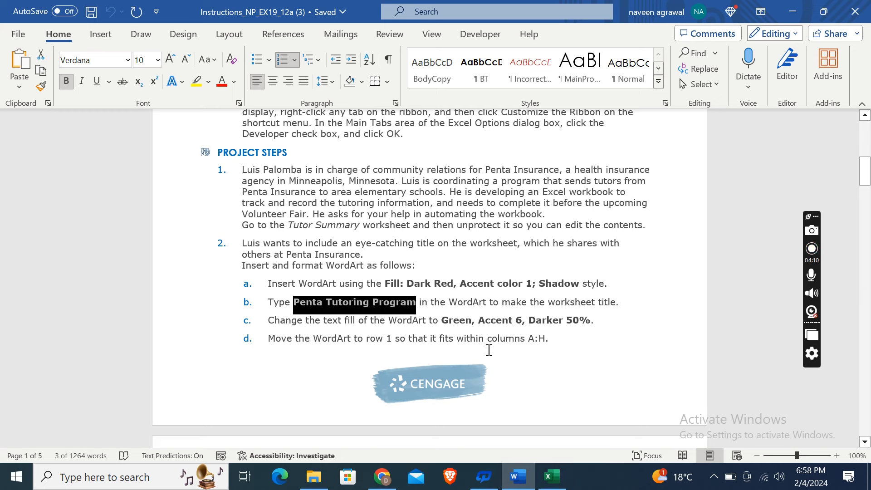
Step: Paste 'Penta Tutoring Program' into the WordArt as plain text
left_click(551, 477)
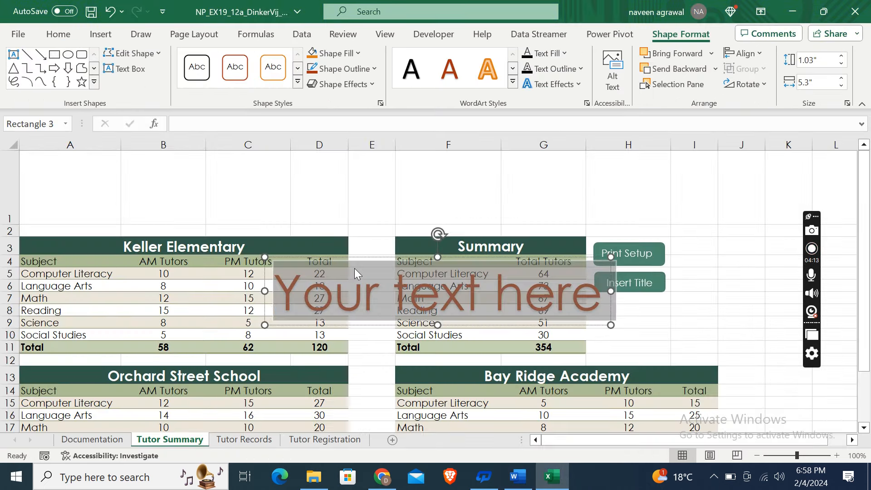
left_click(57, 34)
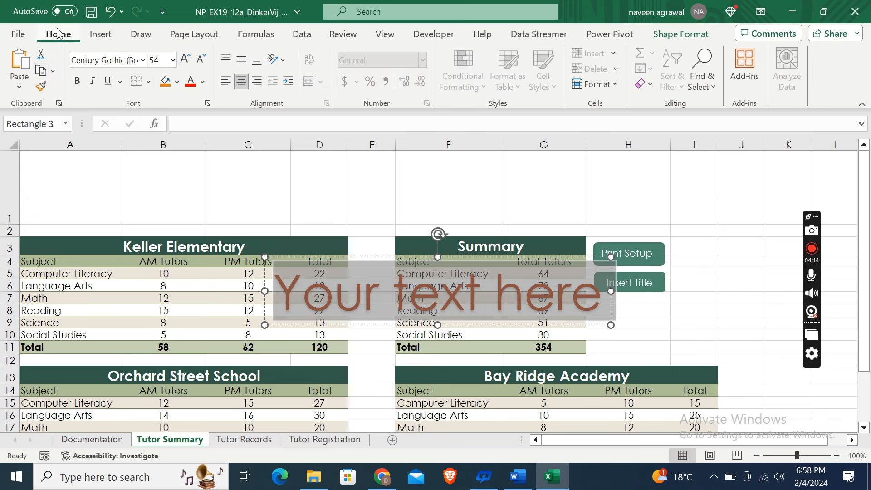
left_click(19, 70)
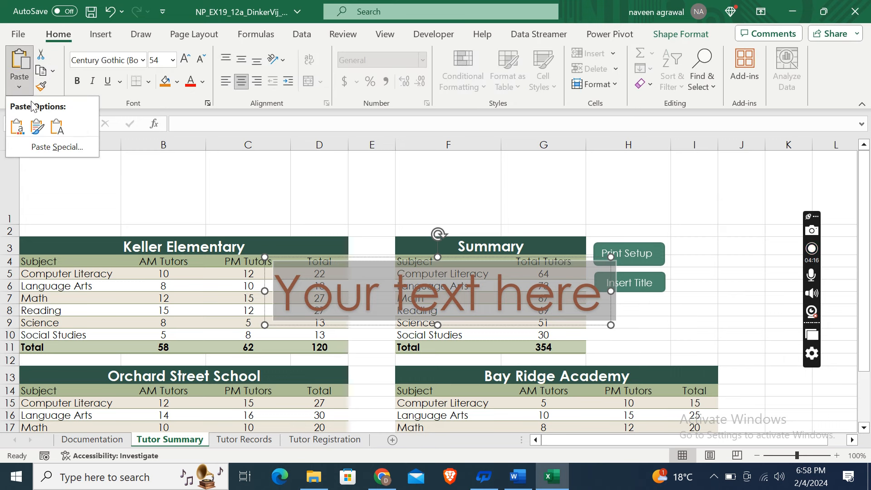
left_click(57, 127)
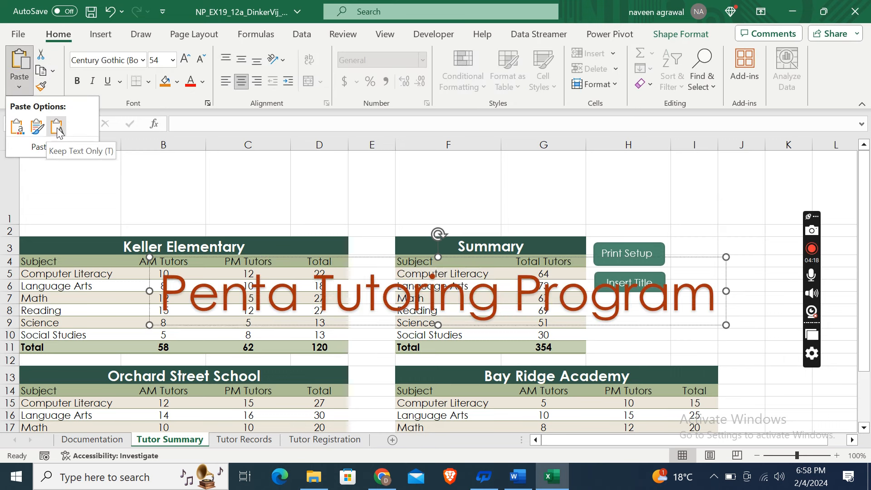
left_click(57, 126)
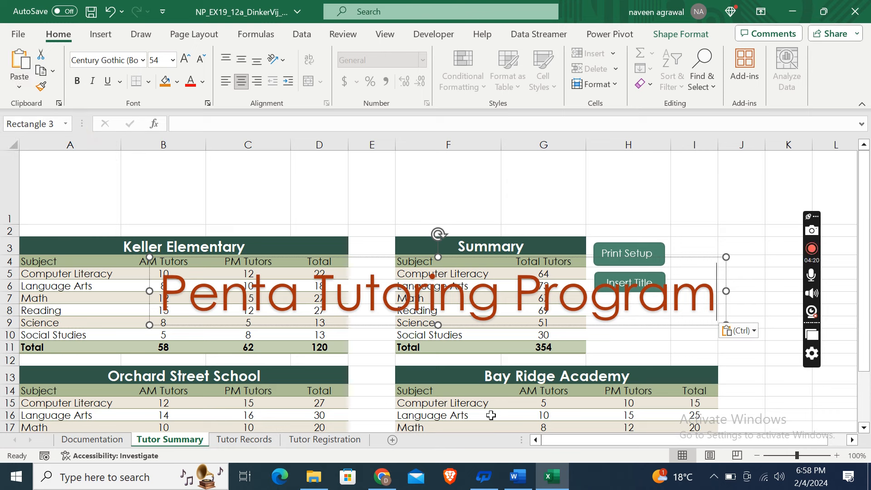
left_click(516, 476)
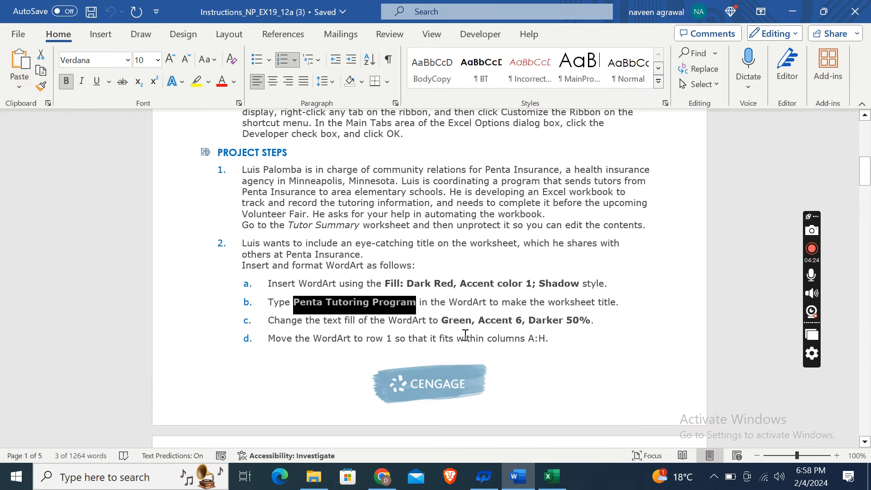
mouse_move(558, 441)
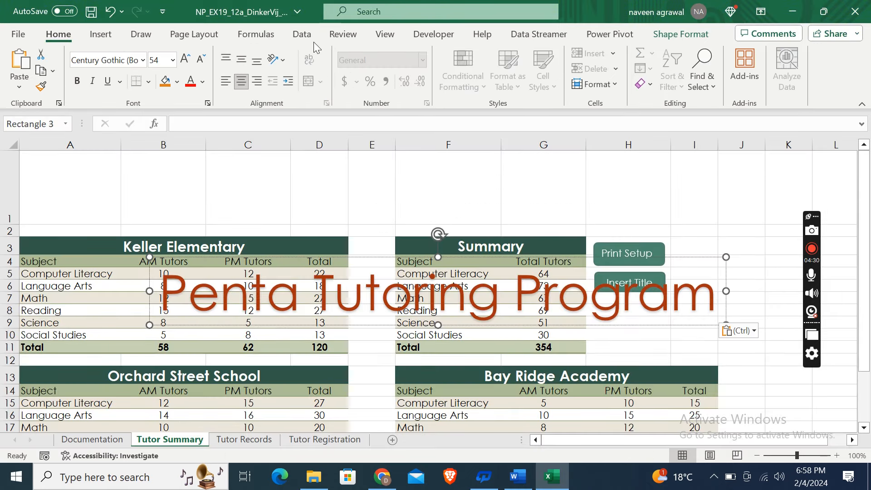
Step: Set the WordArt text fill to Green, Accent 6, Darker 50%
left_click(680, 34)
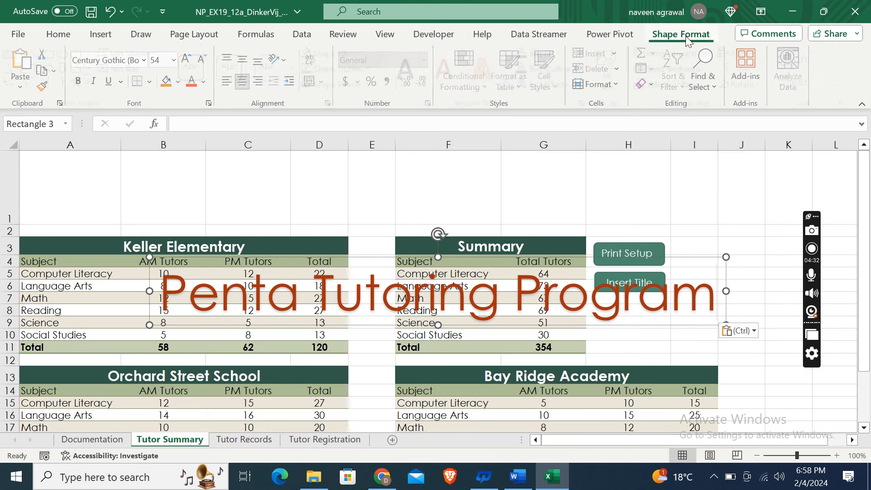
left_click(541, 53)
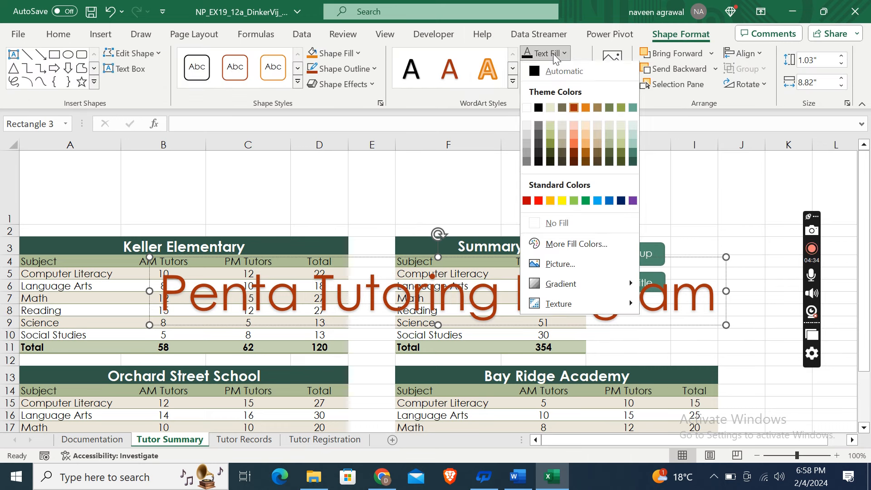
mouse_move(632, 134)
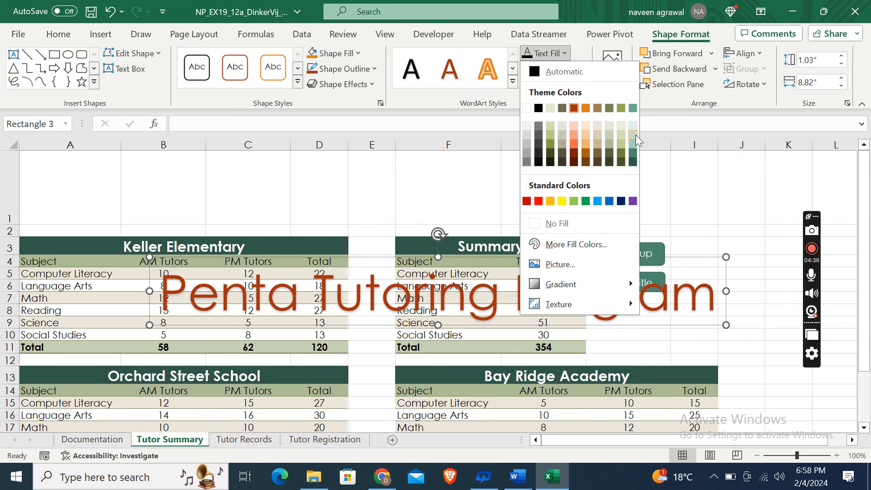
mouse_move(633, 149)
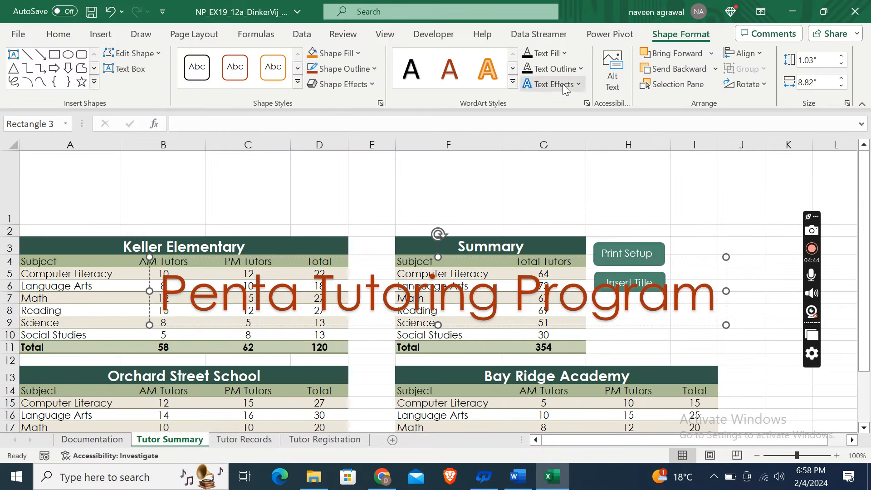
left_click(544, 52)
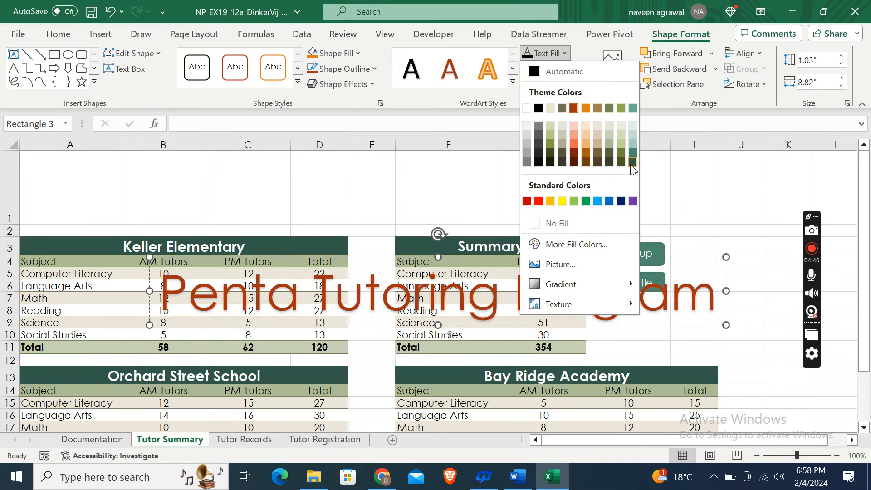
mouse_move(633, 163)
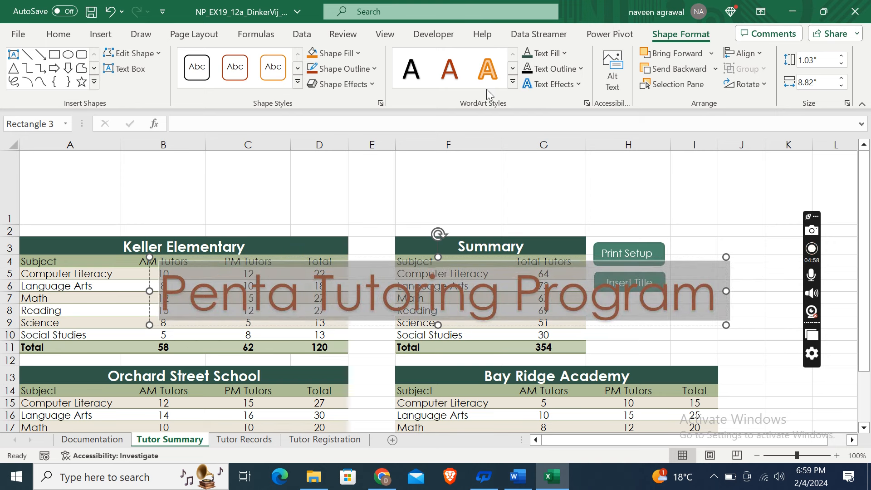
left_click(564, 52)
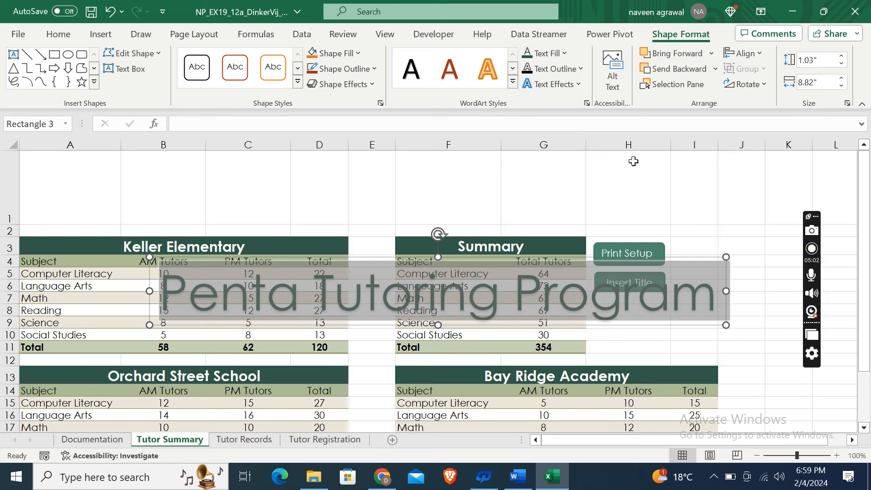
left_click(314, 476)
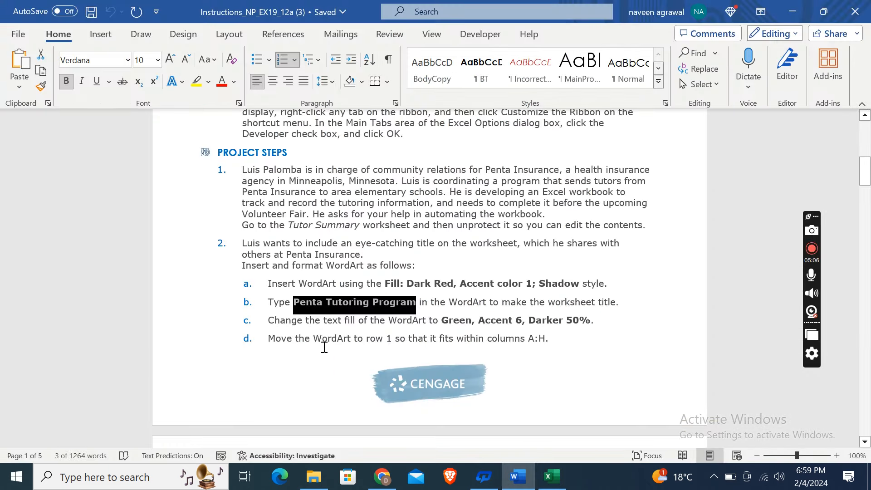
left_click(399, 337)
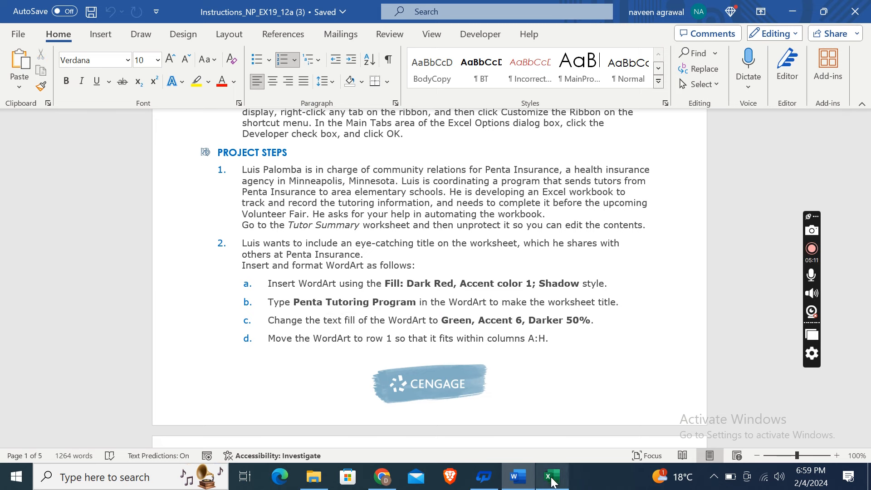
left_click(550, 477)
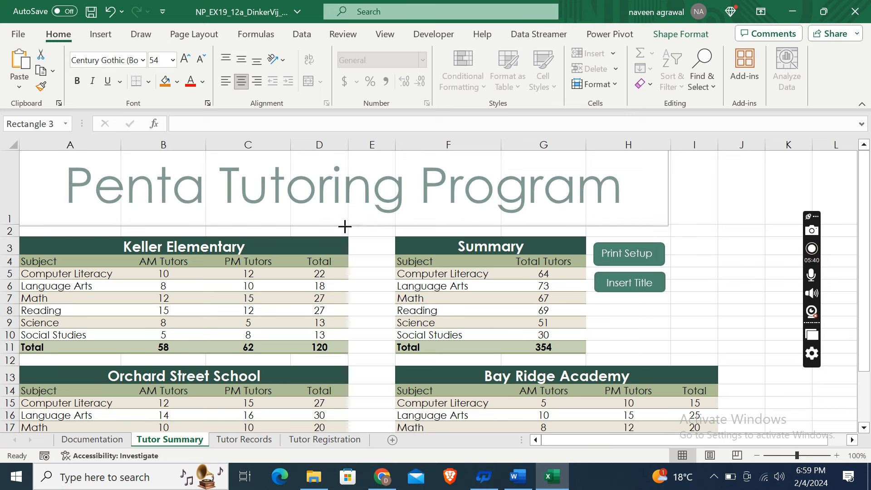
Step: Select the green Penta Tutoring Program title to confirm it fits row 1 across A:H
left_click(333, 187)
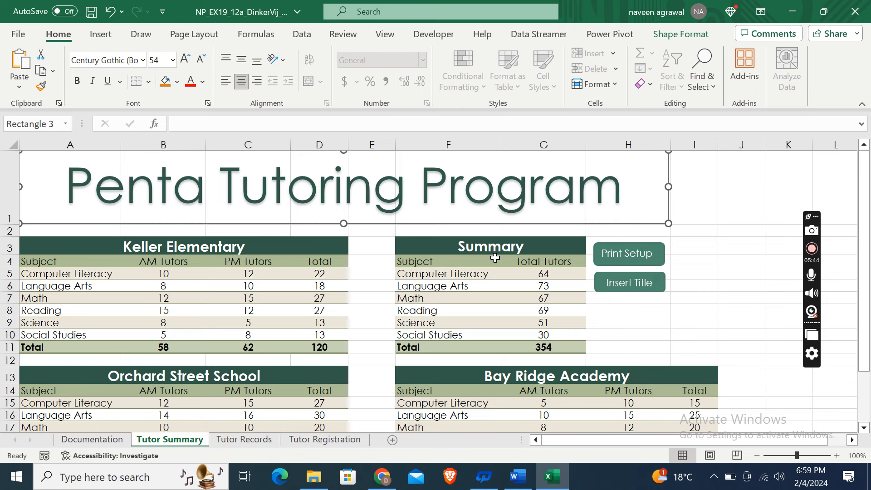
left_click(741, 298)
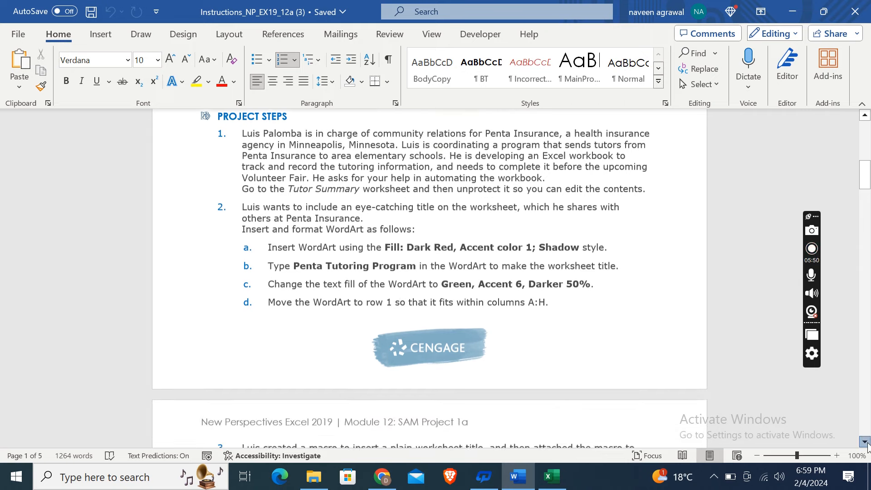
Step: Scroll the Word instructions to steps 3–4, then return to Excel's Tutor Summary
scroll("down", 3)
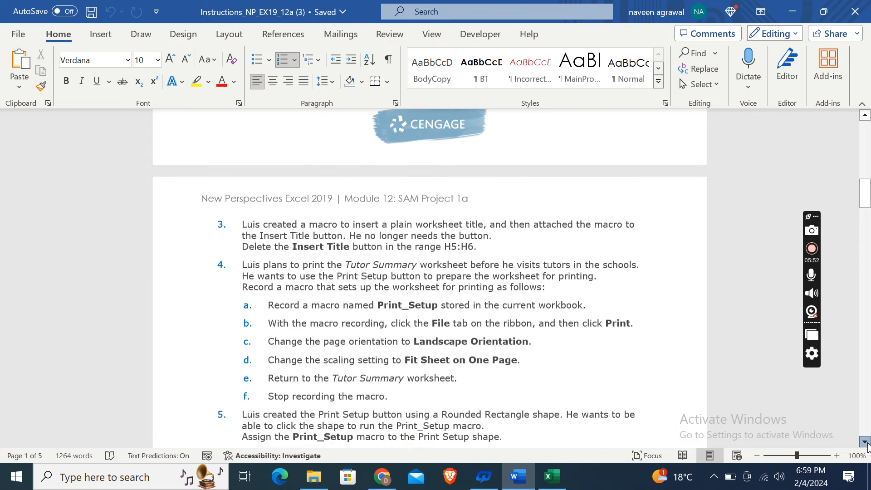
scroll("down", 3)
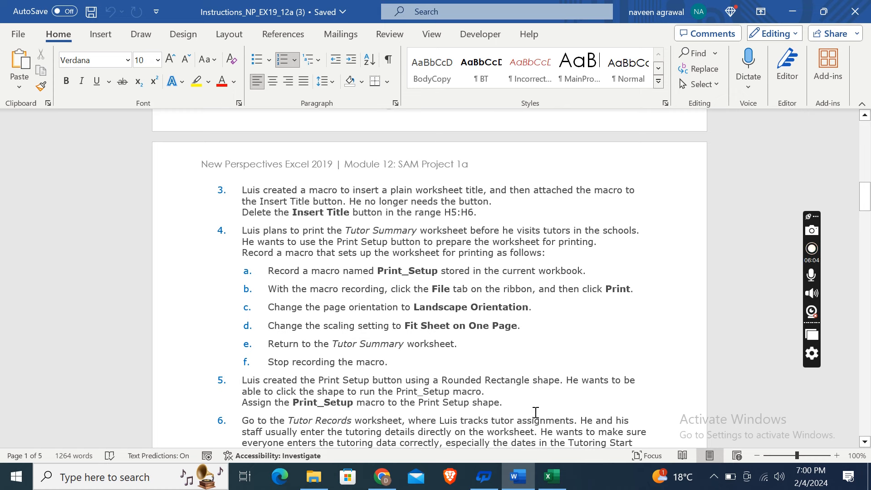
left_click(551, 476)
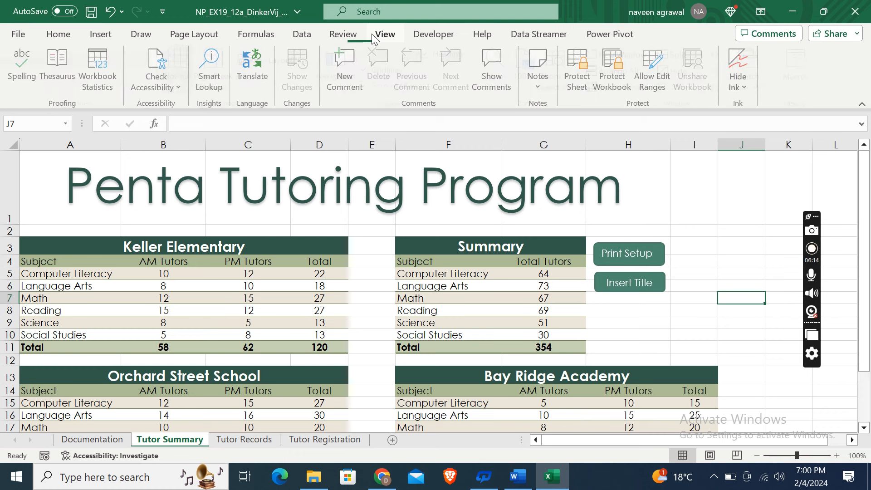
Step: Turn on Design Mode from the Developer tab and bring Word's instructions forward
left_click(434, 34)
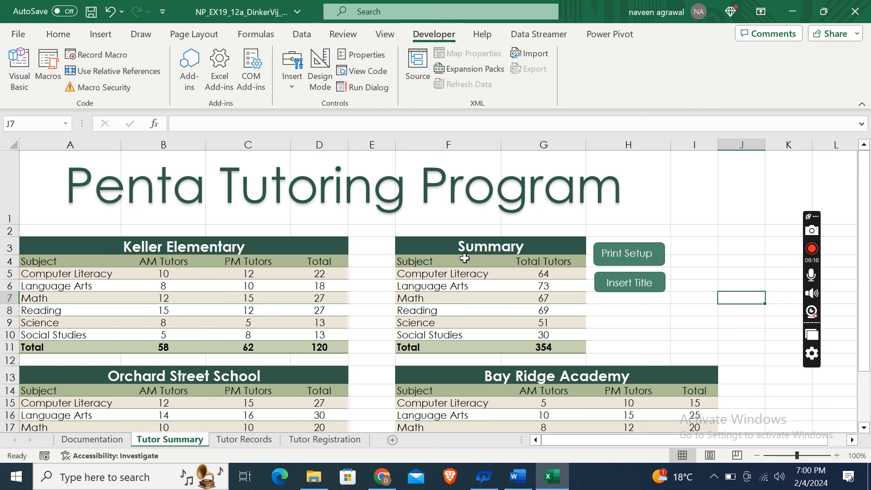
mouse_move(319, 70)
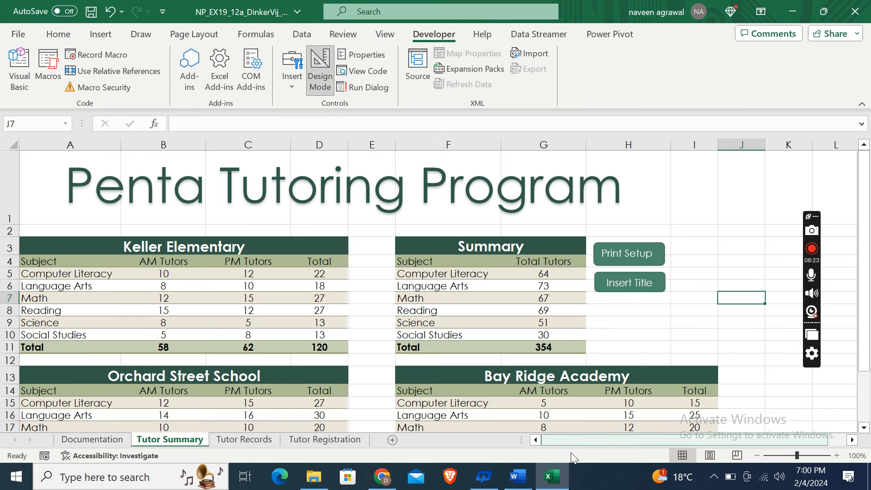
left_click(517, 476)
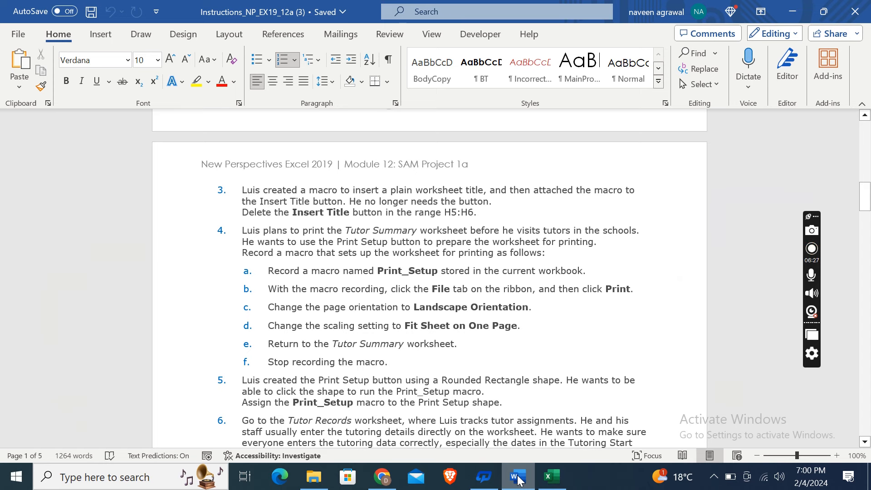
Step: Select the whole Insert Title shape and cut it, leaving only Print Setup
left_click(551, 477)
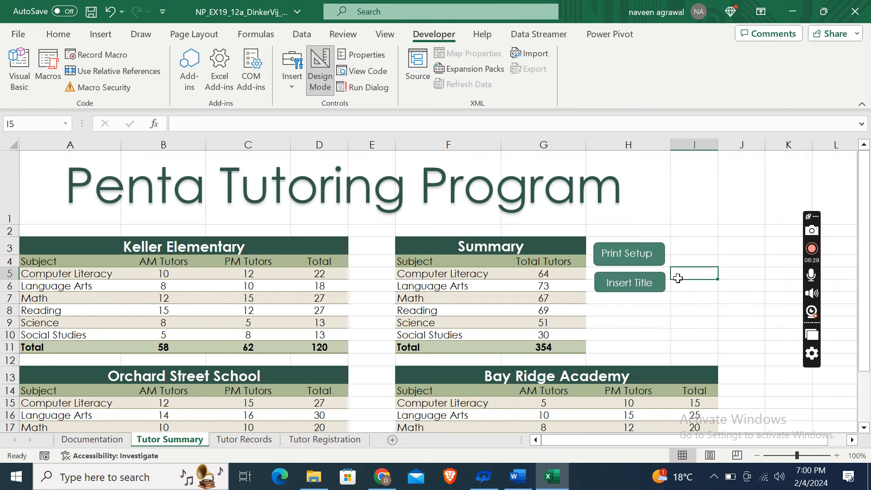
right_click(629, 282)
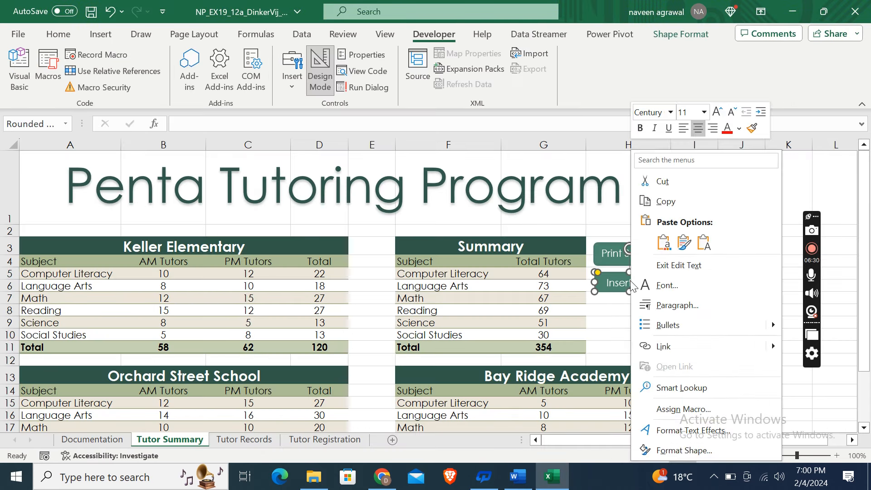
left_click(658, 182)
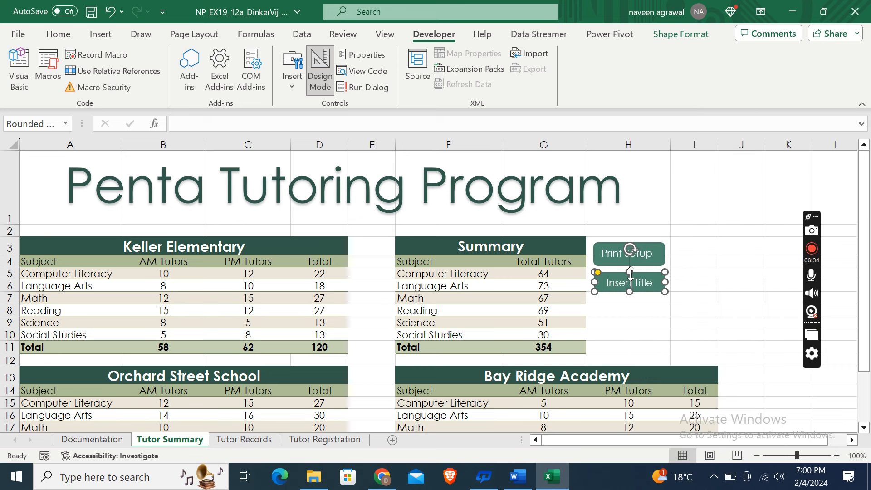
right_click(629, 282)
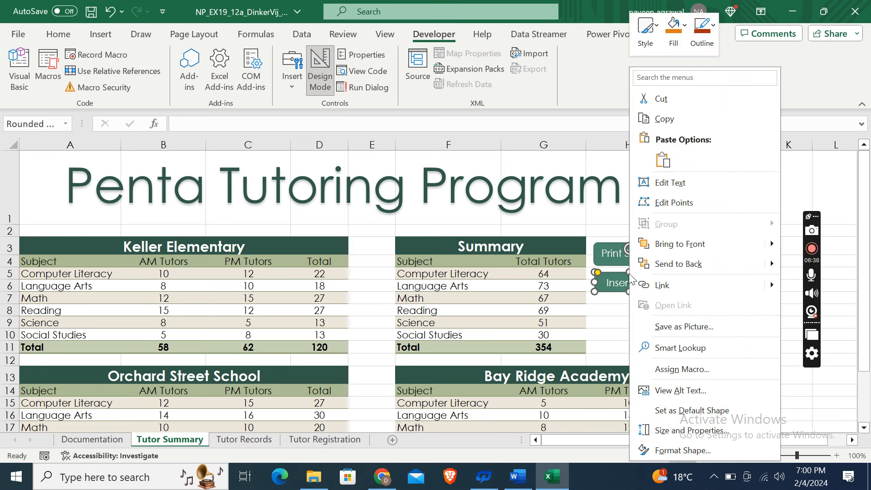
left_click(694, 273)
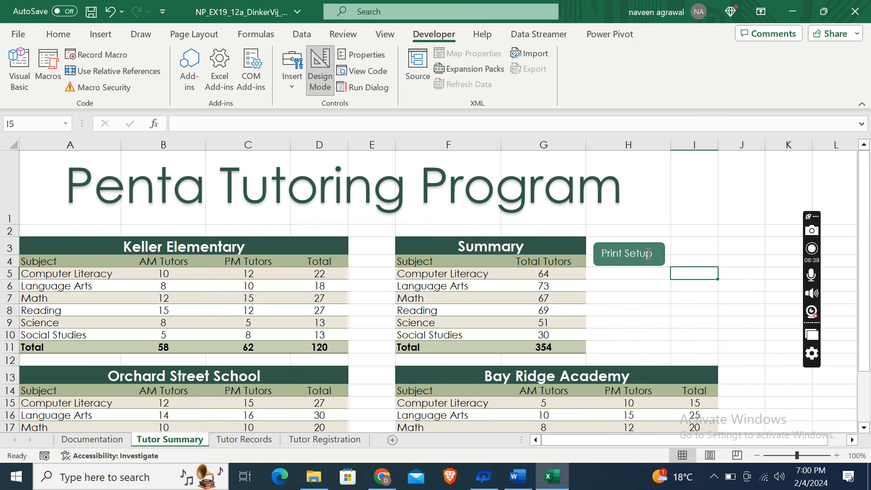
Step: Reread Word's step 4 on recording the Print_Setup macro, then return to Excel
left_click(516, 477)
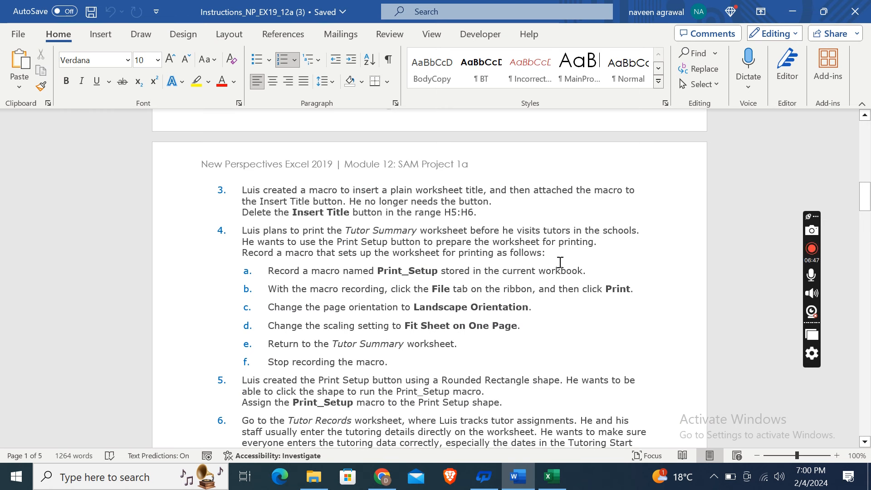
mouse_move(436, 262)
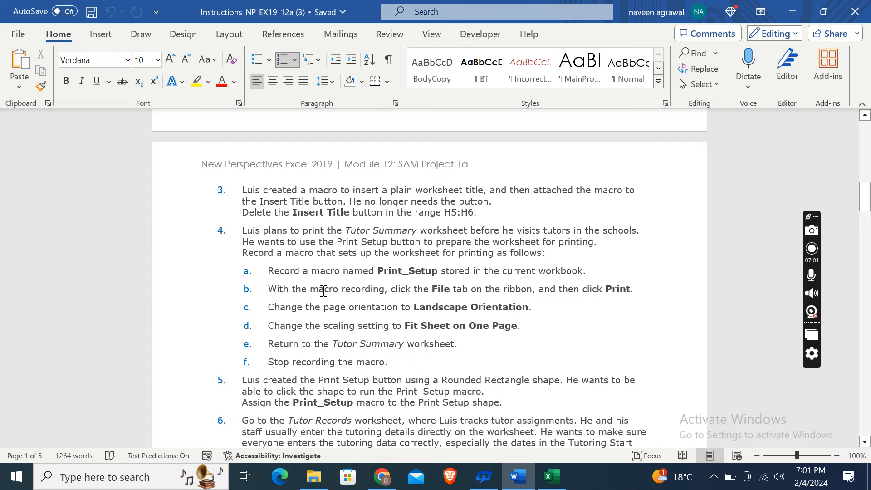
scroll("down", 3)
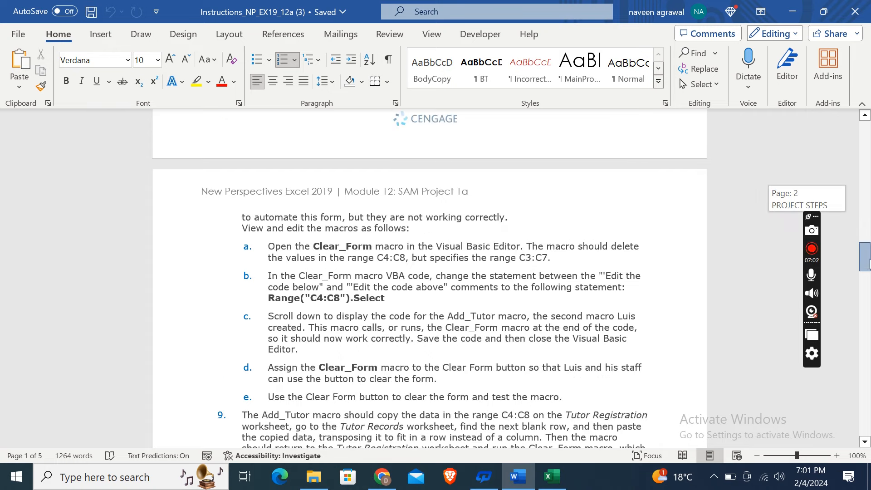
scroll("down", 3)
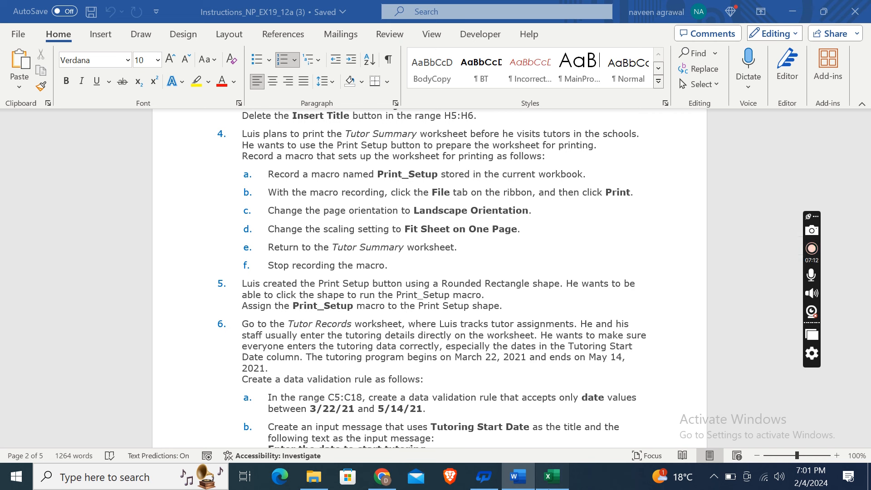
left_click(551, 477)
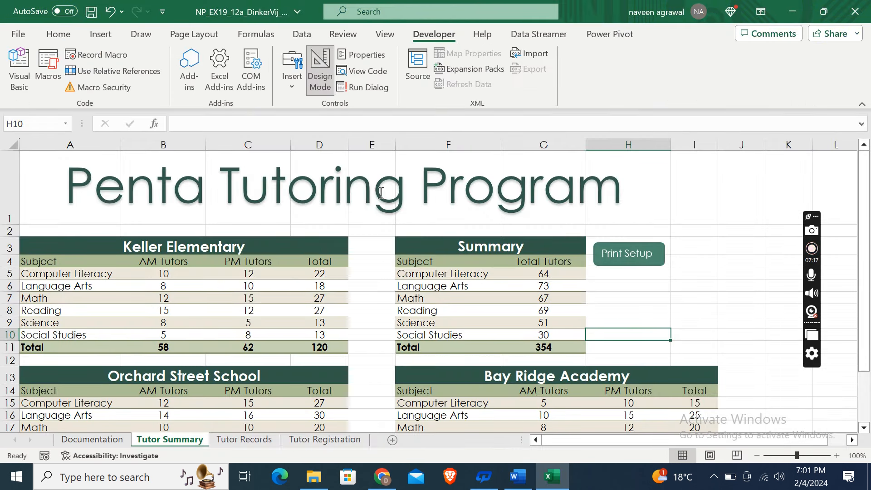
mouse_move(473, 207)
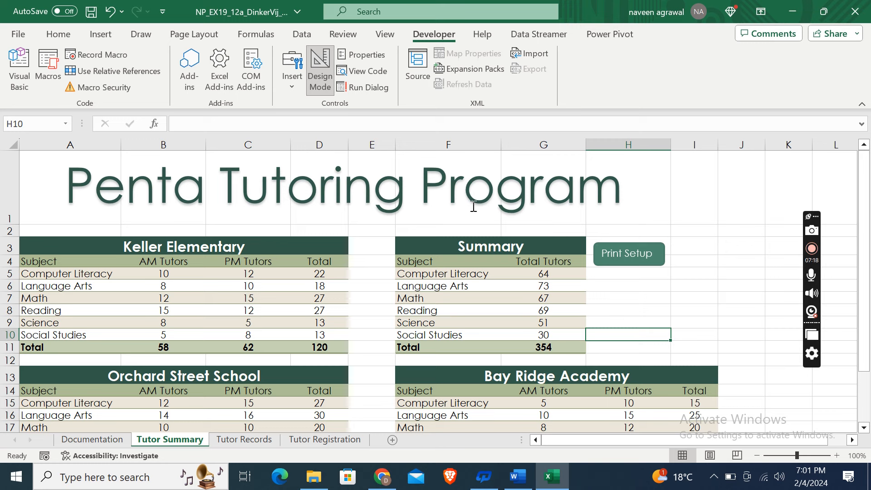
Step: Search the ribbon tabs and choose View > Macros > Record Macro
left_click(302, 34)
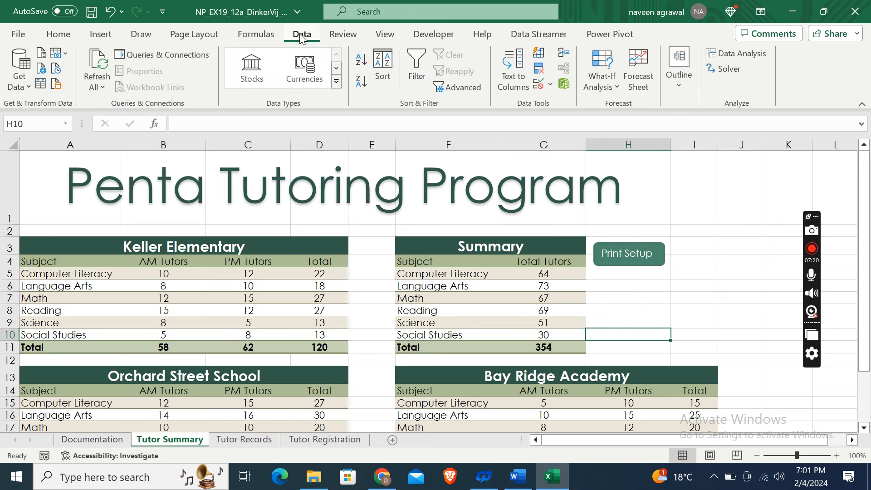
mouse_move(101, 34)
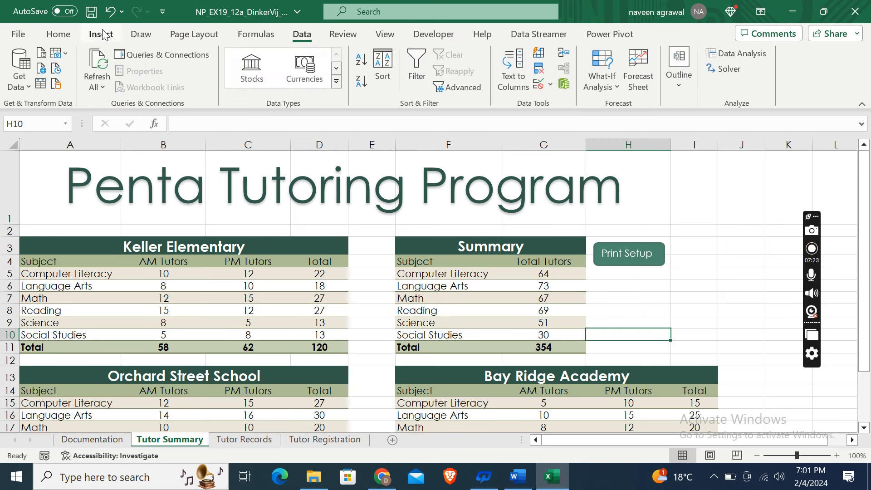
left_click(100, 34)
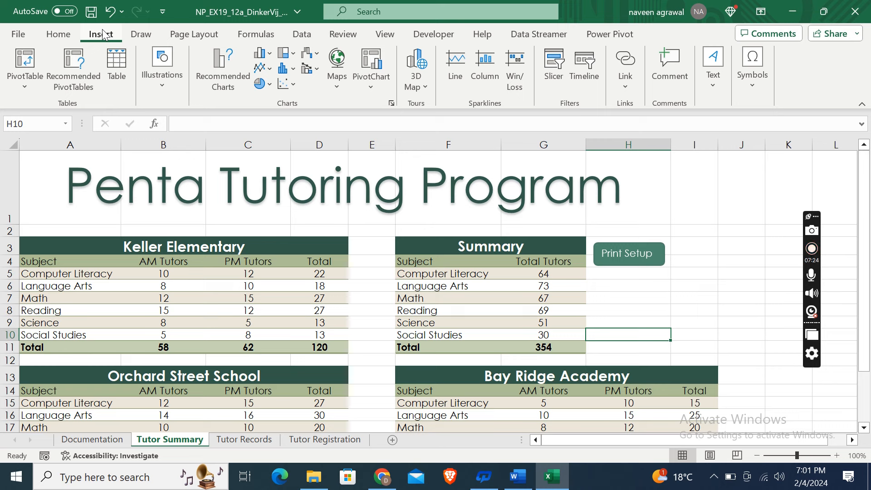
left_click(58, 34)
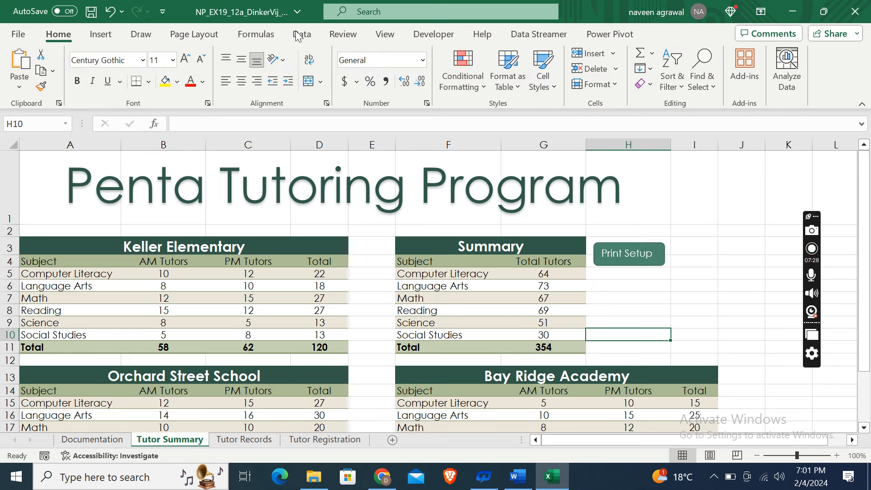
left_click(343, 34)
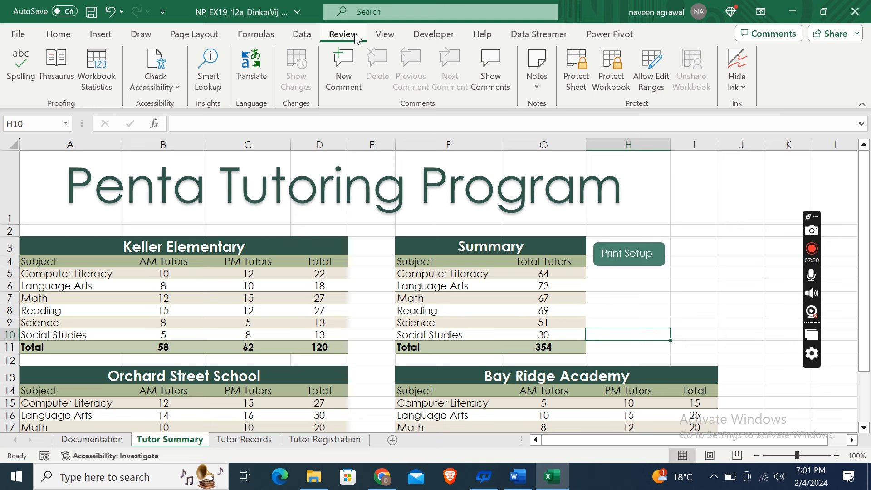
left_click(384, 34)
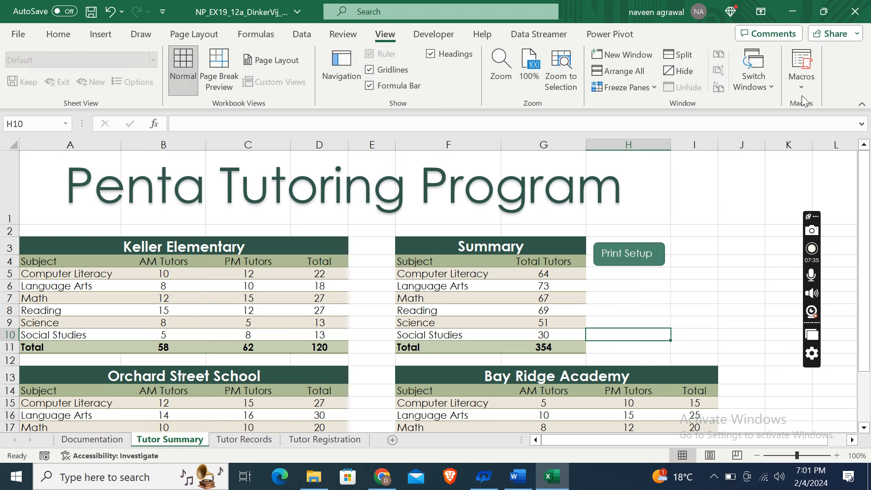
left_click(802, 70)
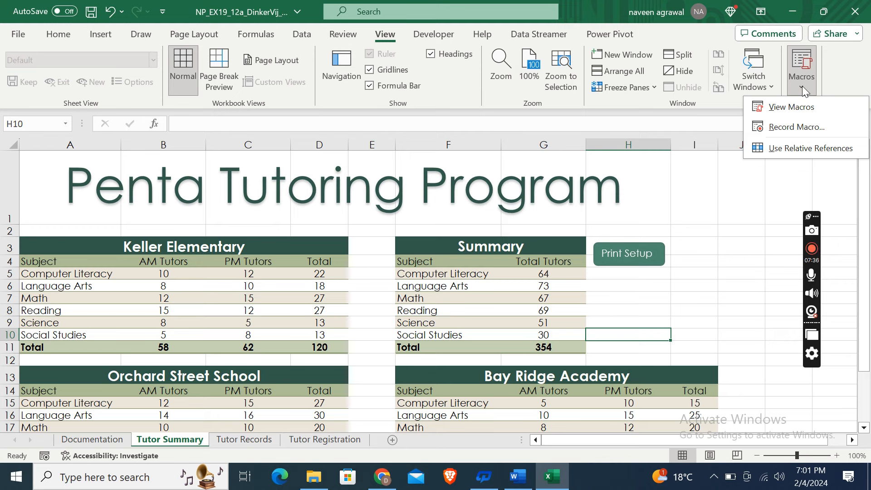
left_click(796, 126)
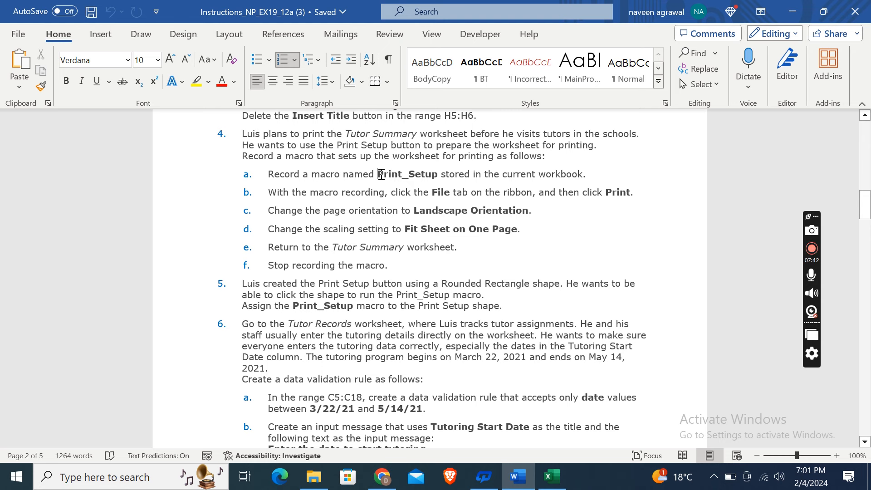
Step: Name the macro Print_Setup, stored in this workbook, and start recording
double_click(407, 174)
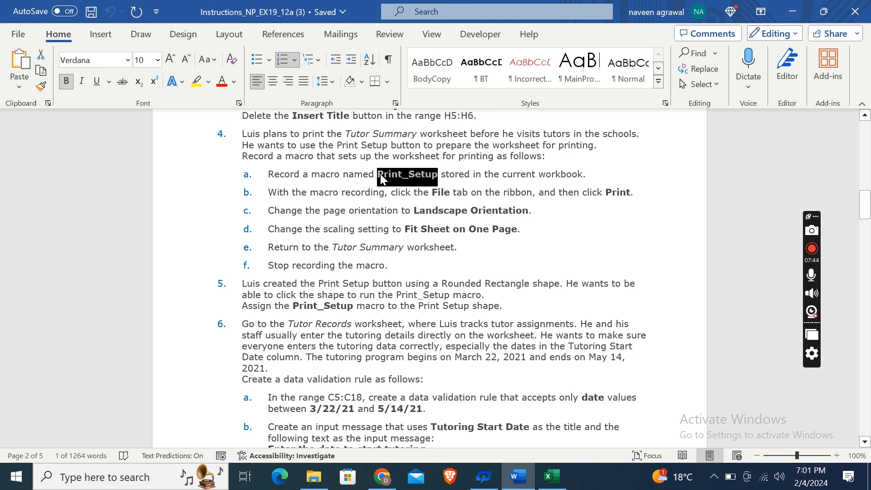
mouse_move(557, 470)
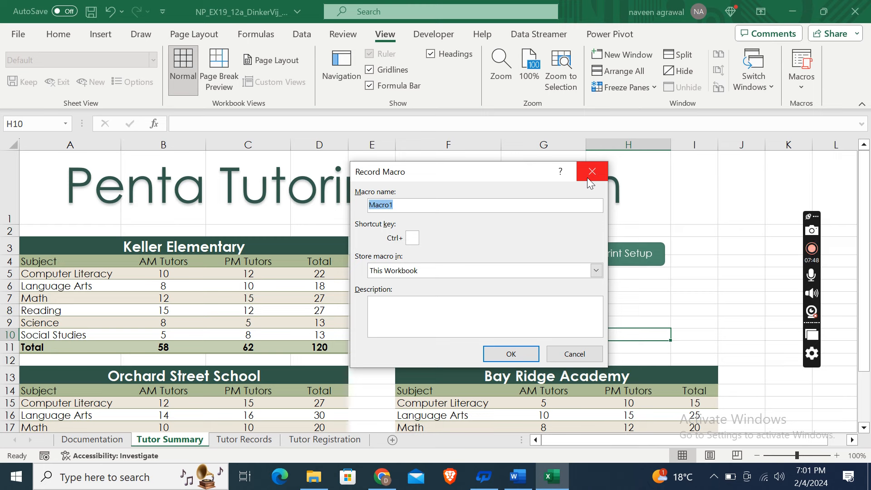
type("Print_Setup")
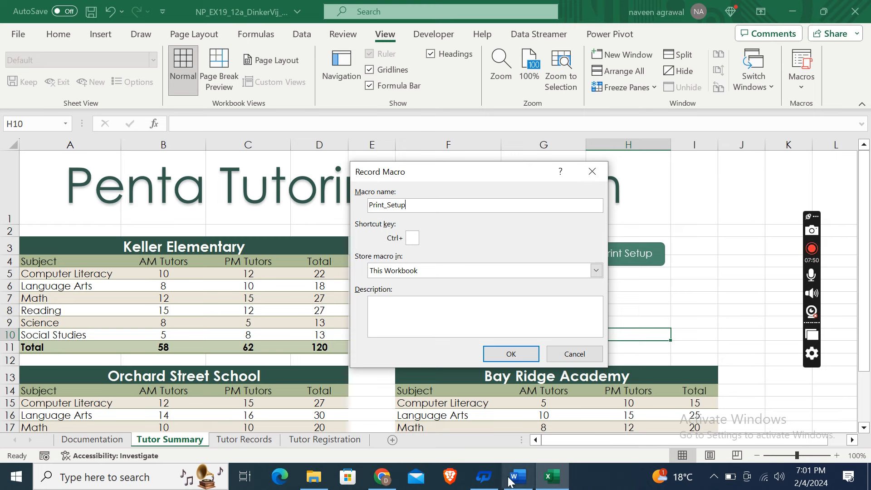
left_click(516, 477)
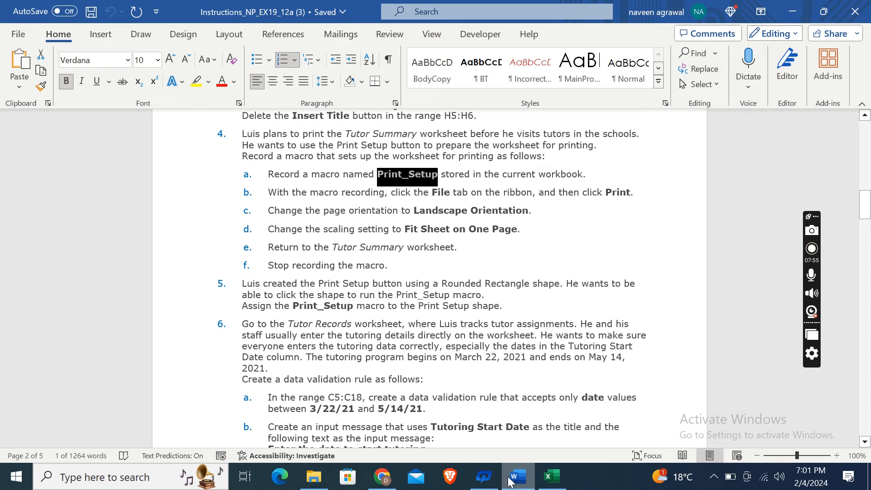
left_click(551, 476)
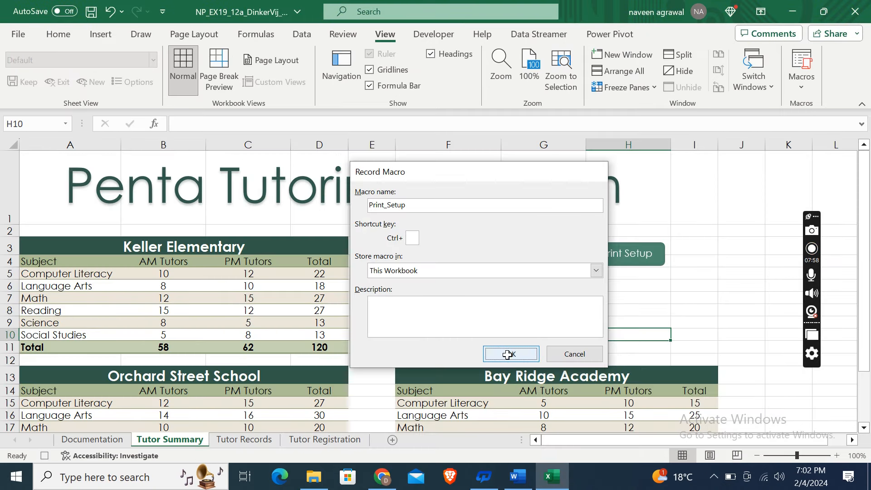
left_click(510, 354)
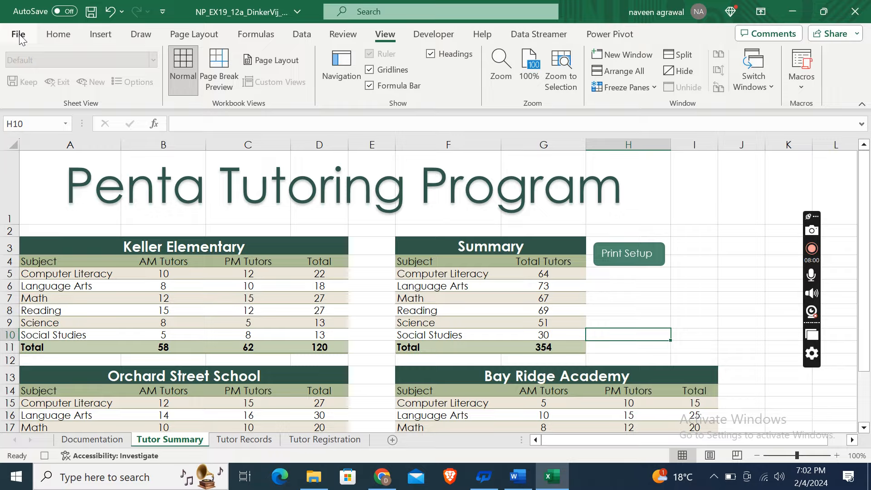
Step: In File > Print, set Landscape orientation and Fit Sheet on One Page
left_click(18, 34)
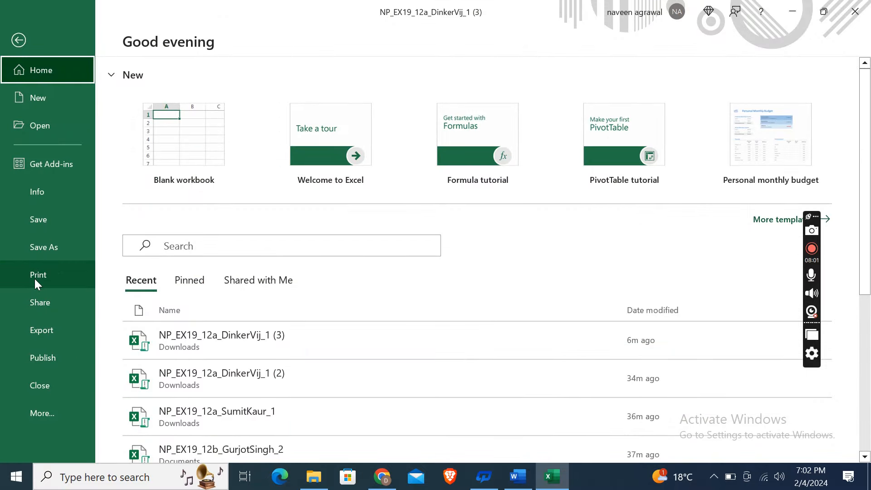
left_click(38, 275)
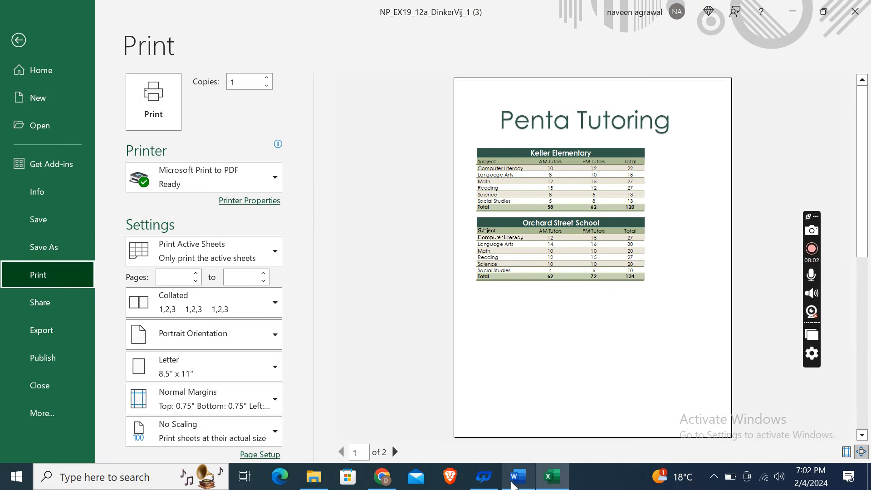
left_click(515, 476)
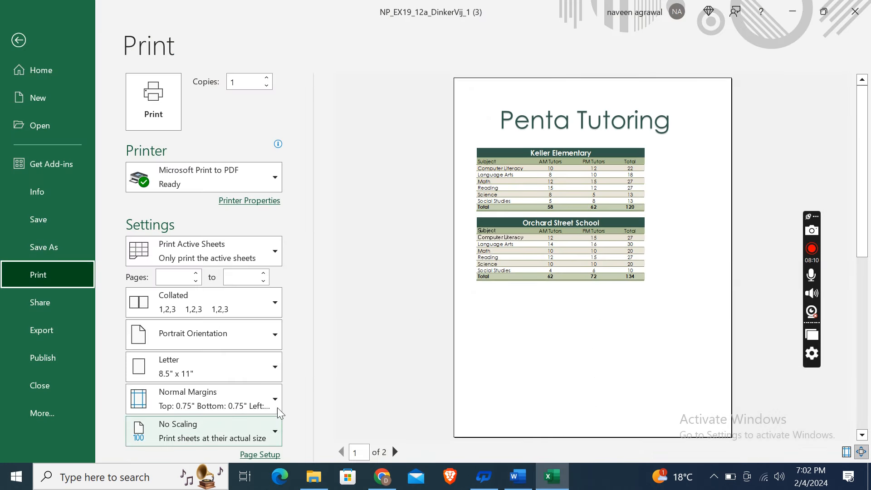
left_click(203, 334)
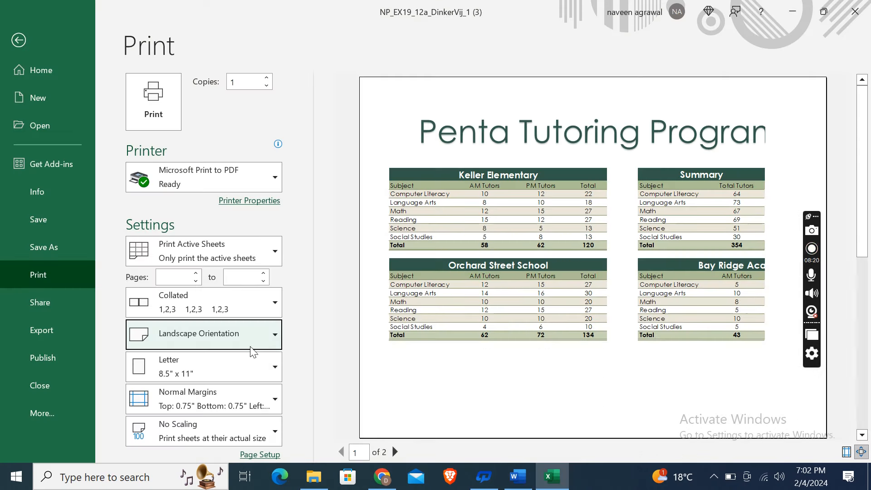
left_click(204, 431)
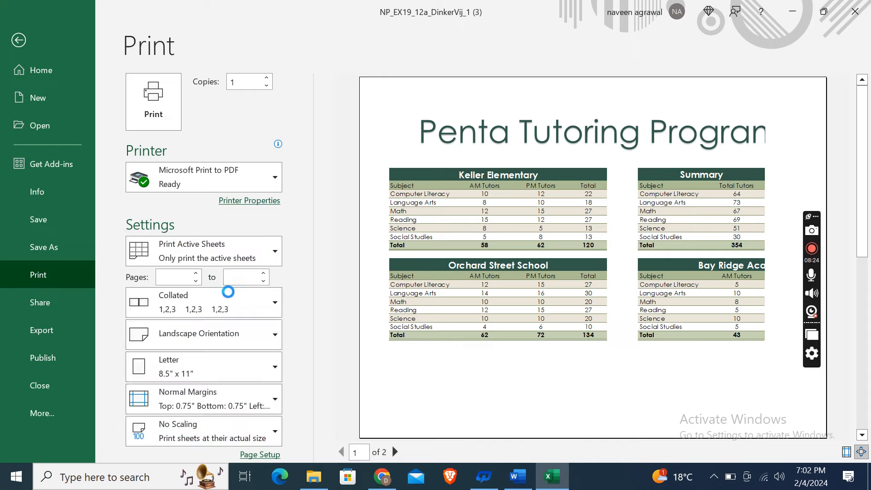
left_click(517, 476)
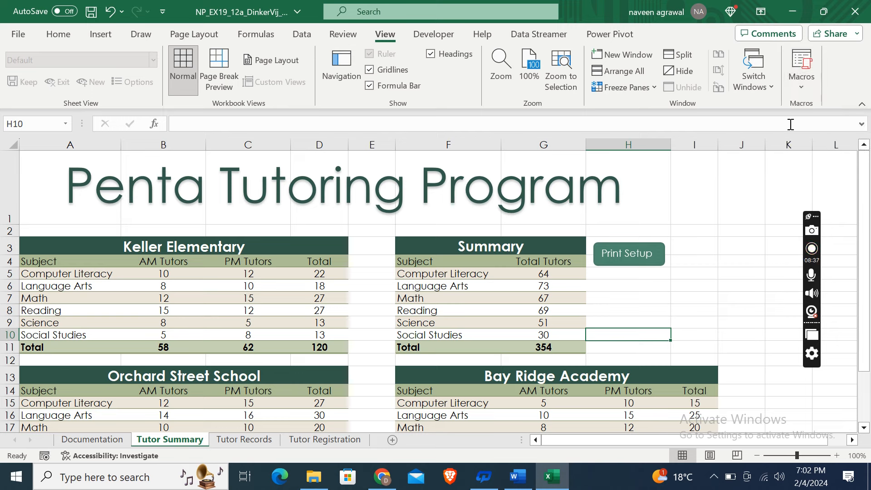
Step: Glance at Excel, then scroll Word's instructions back to step 4 on Print_Setup
left_click(629, 310)
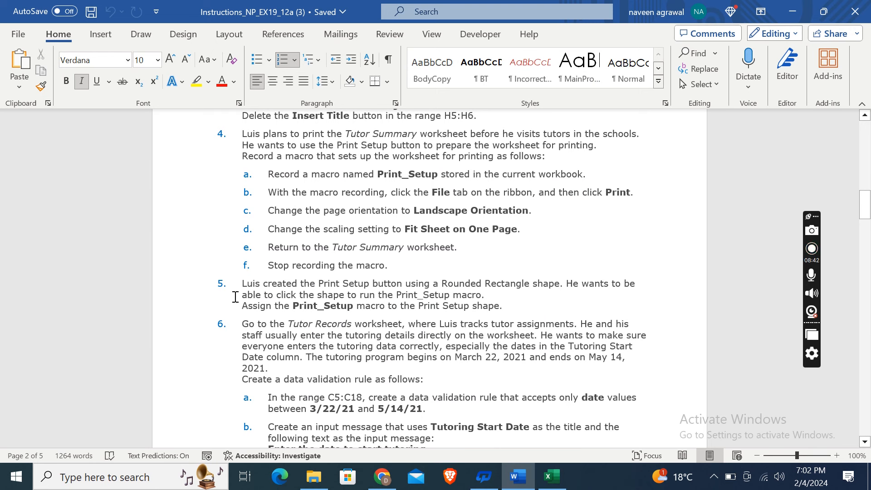
mouse_move(349, 303)
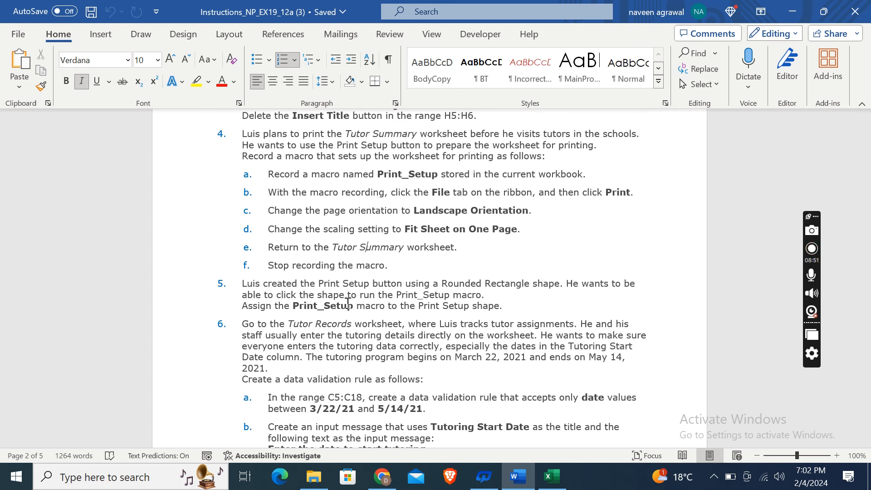
mouse_move(404, 332)
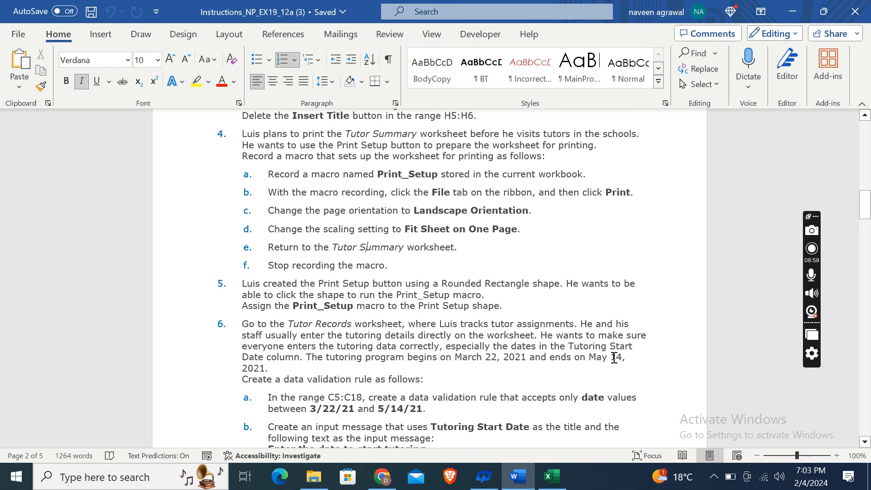
left_click(550, 477)
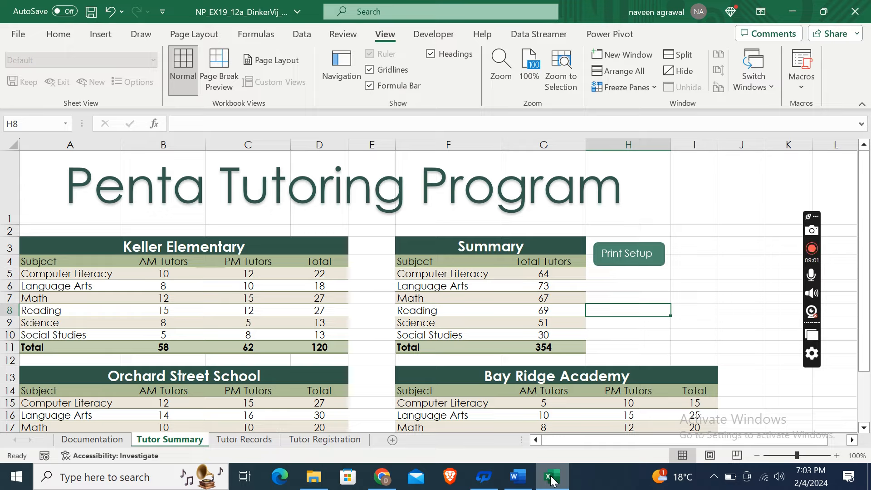
left_click(516, 477)
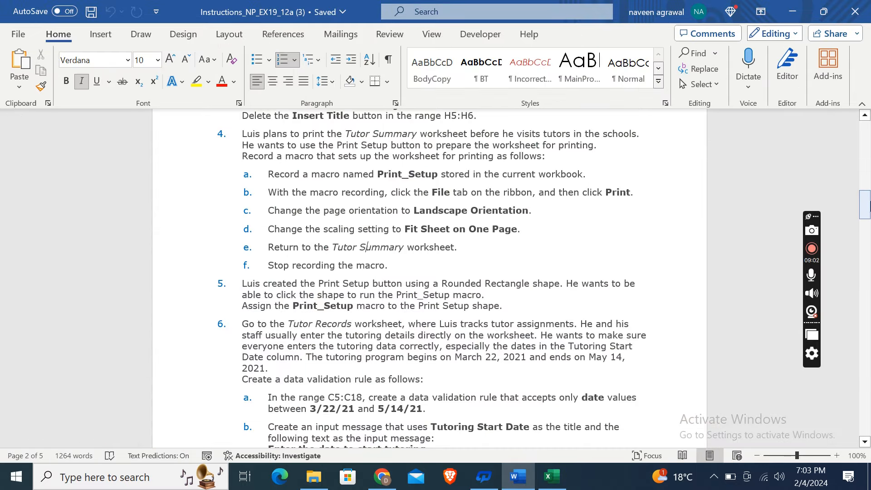
scroll("down", 3)
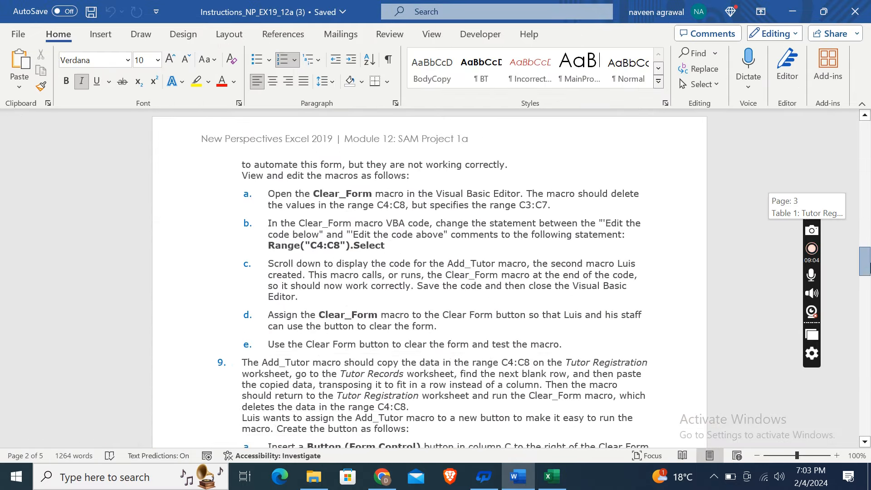
scroll("down", 3)
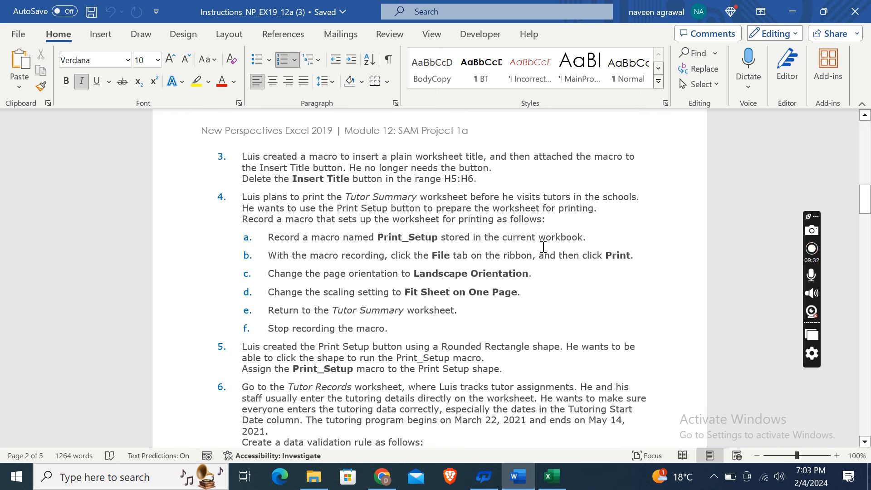
left_click(366, 310)
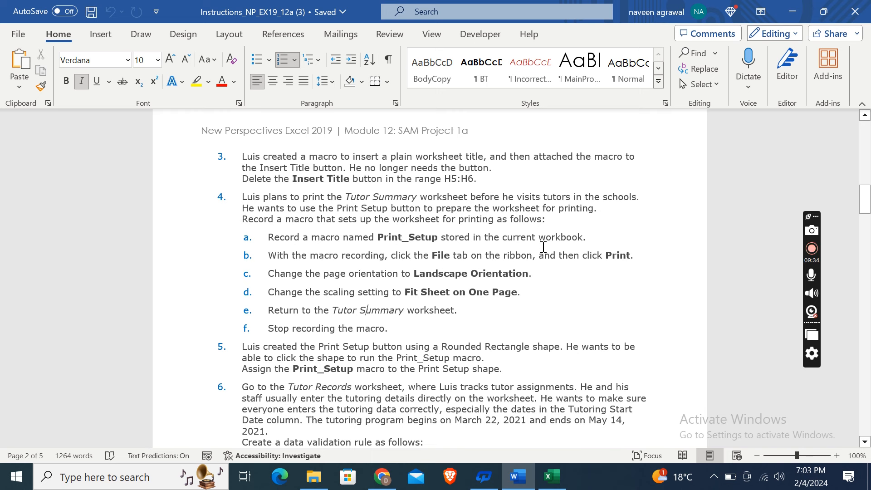